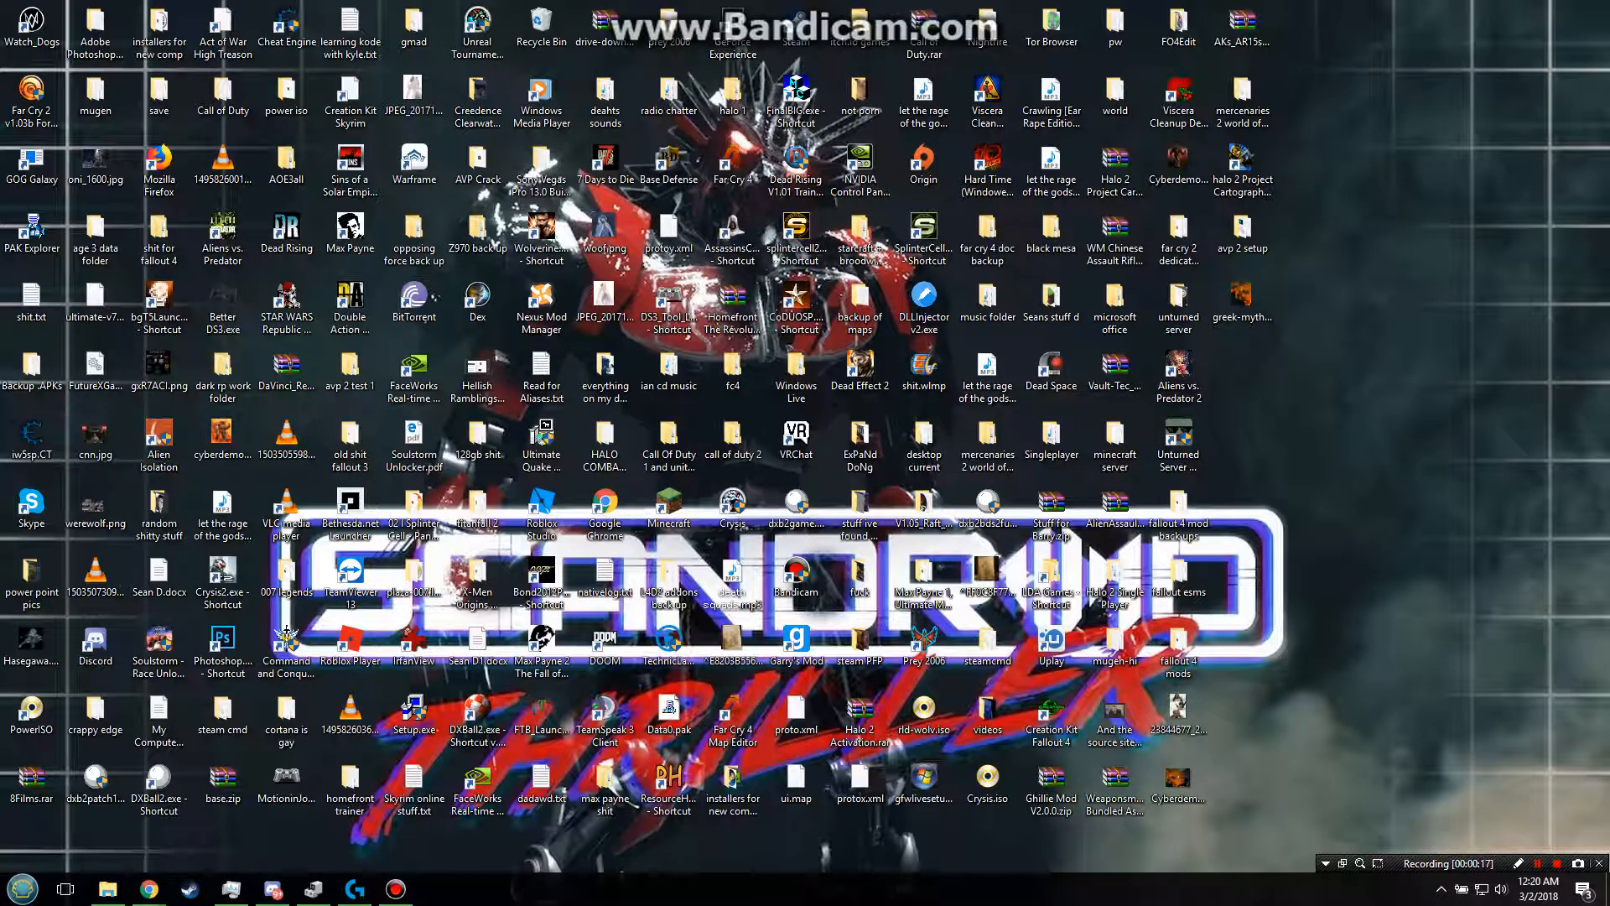
Step: Set the Aliens vs. Predator 2 shortcut to Windows XP SP2 compatibility and save its properties
left_click(1177, 366)
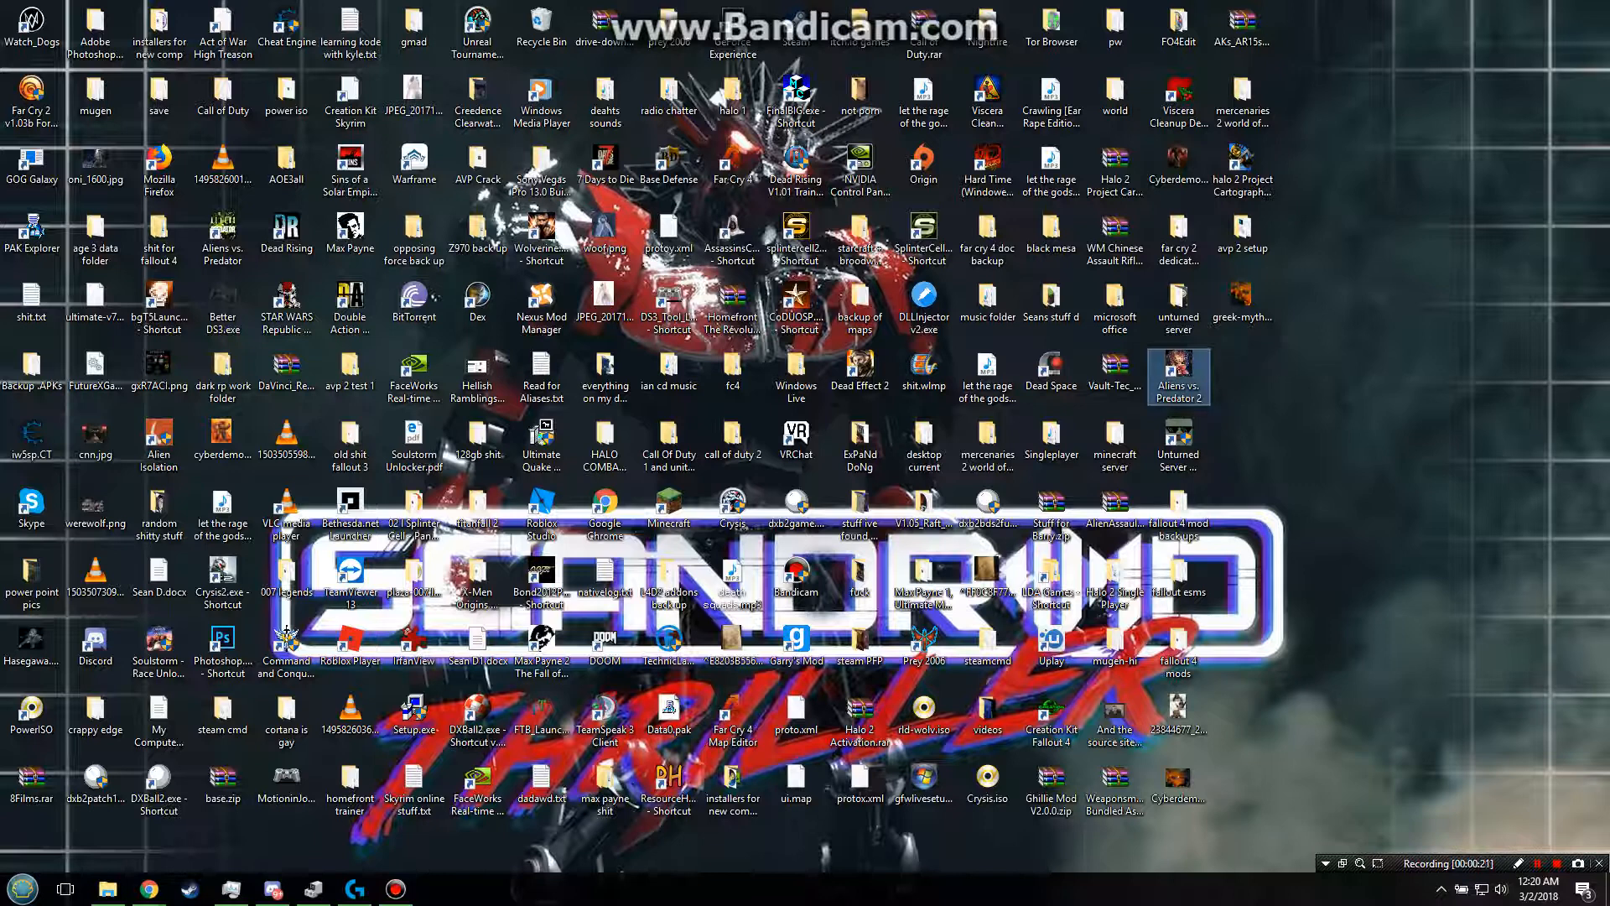
mouse_move(1177, 369)
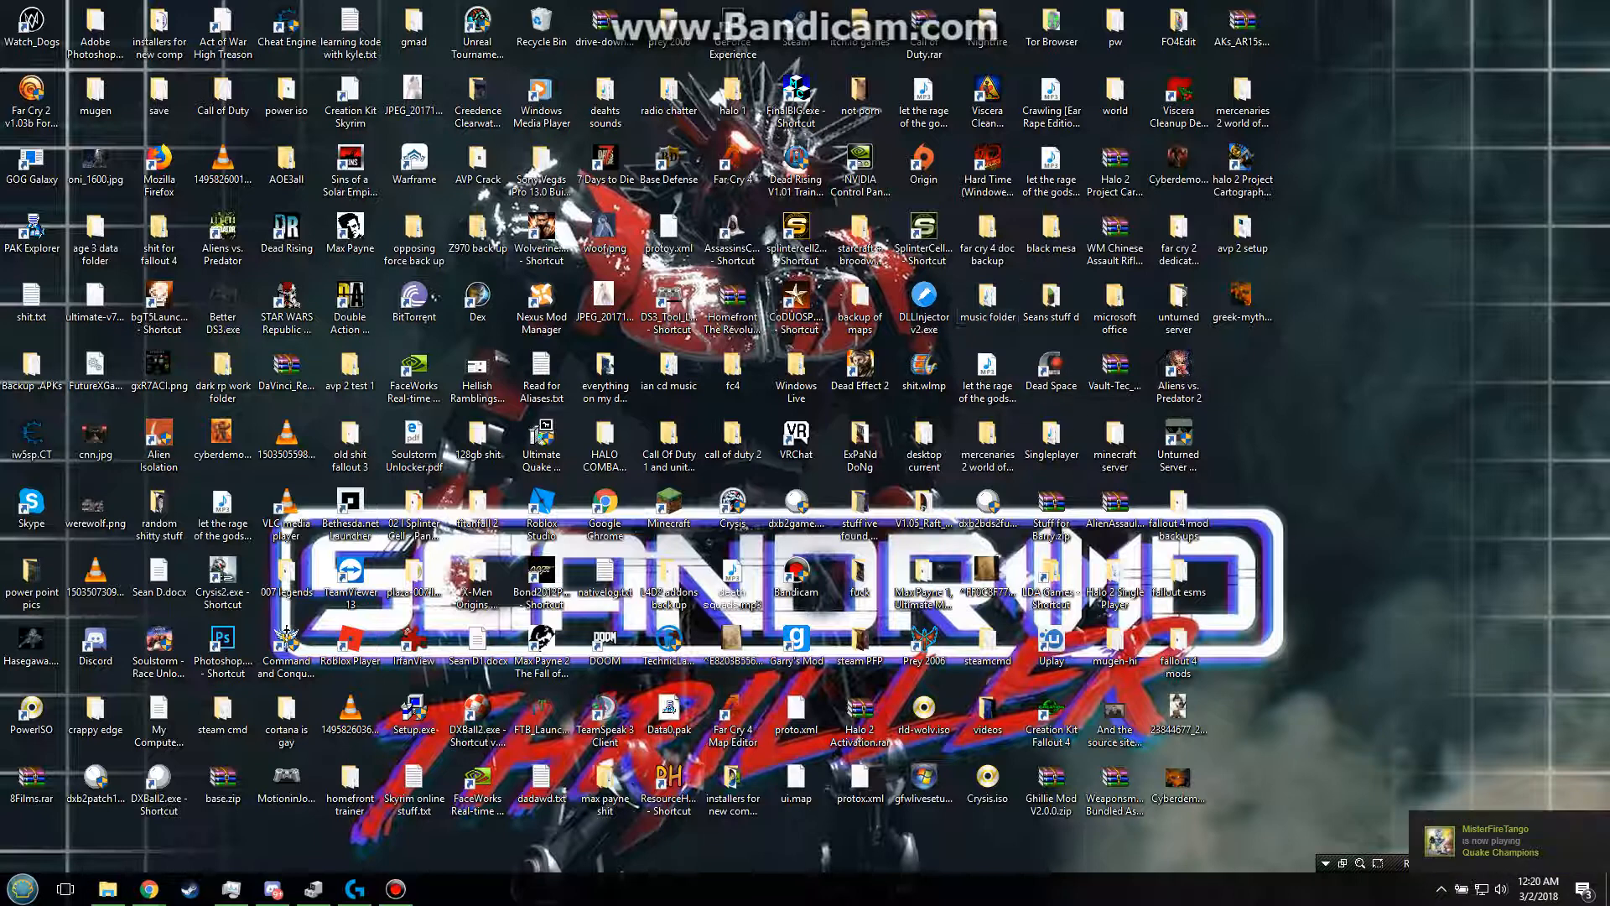
left_click(1177, 369)
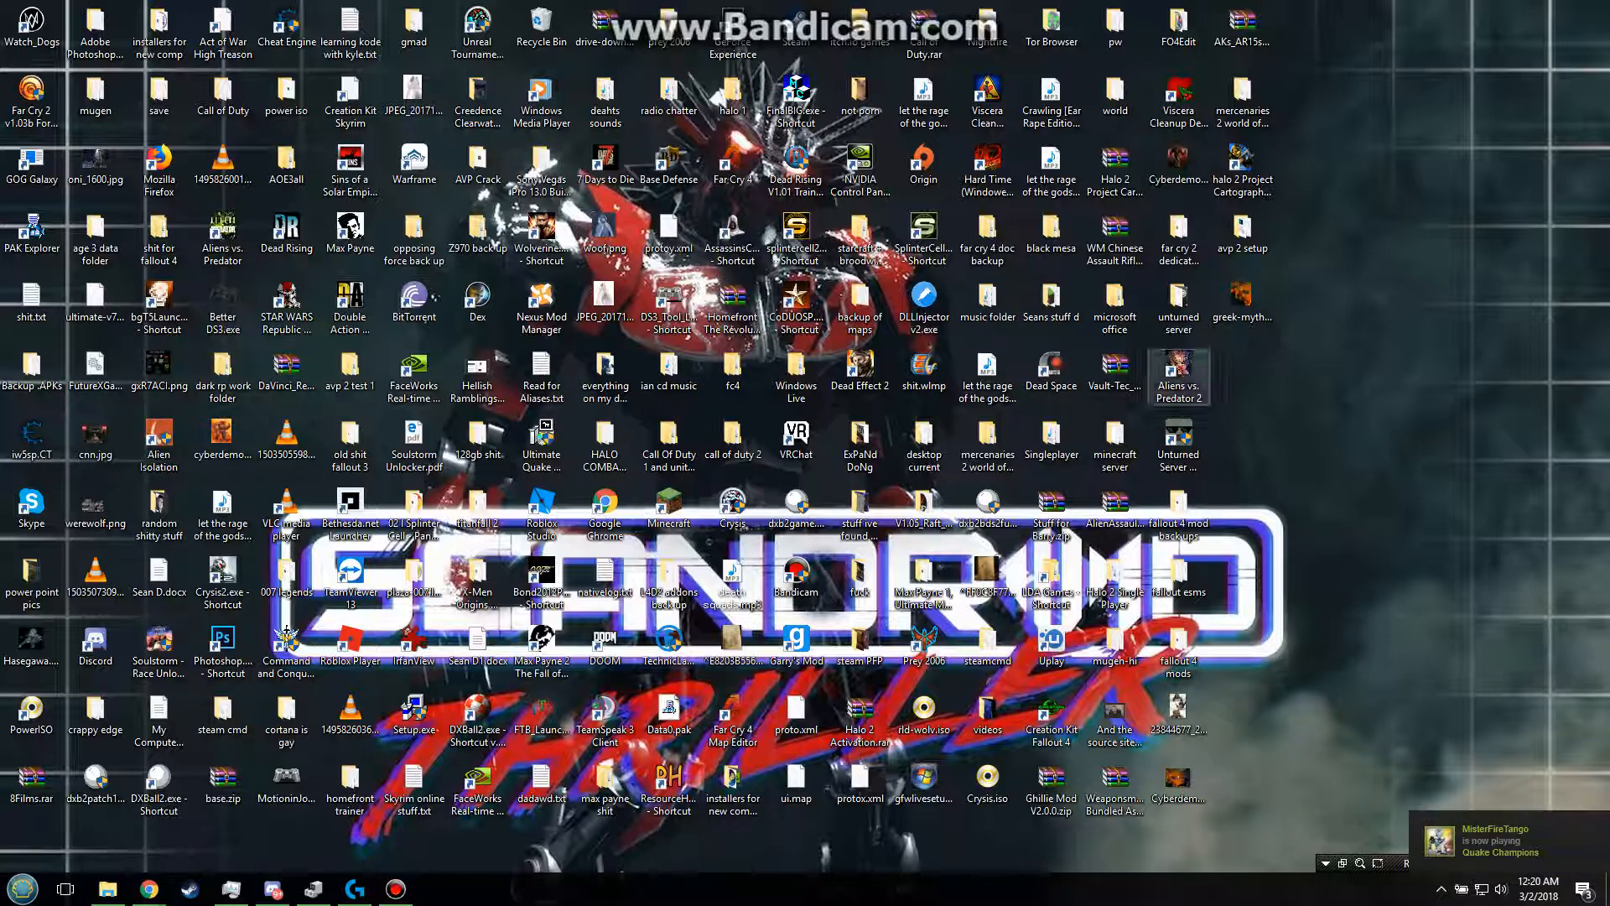
right_click(1178, 372)
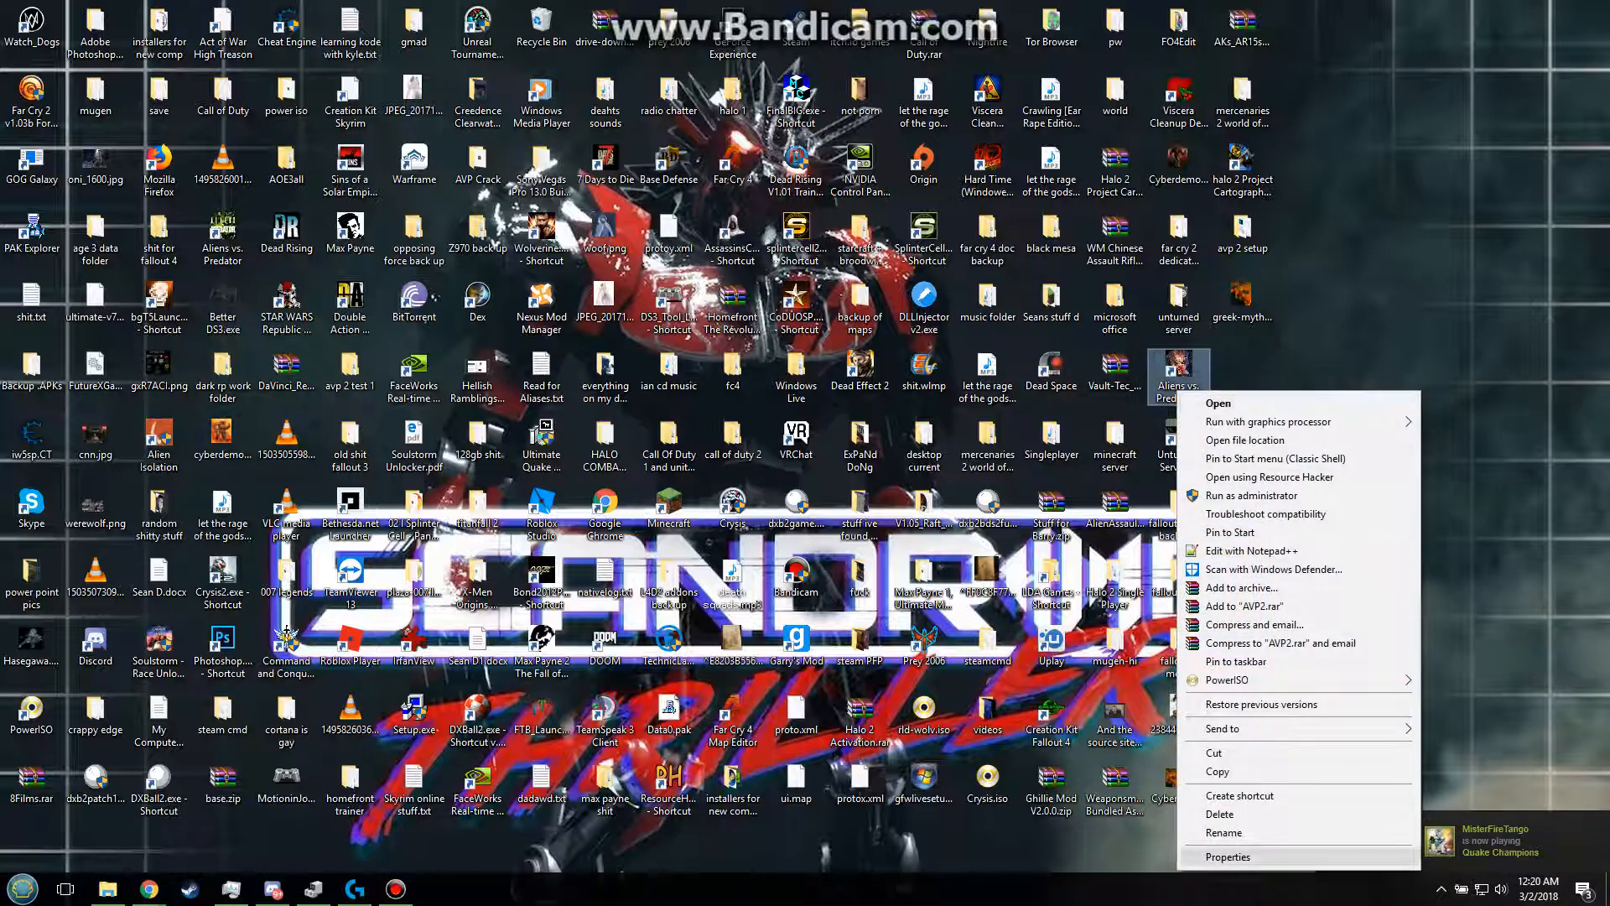
left_click(1228, 855)
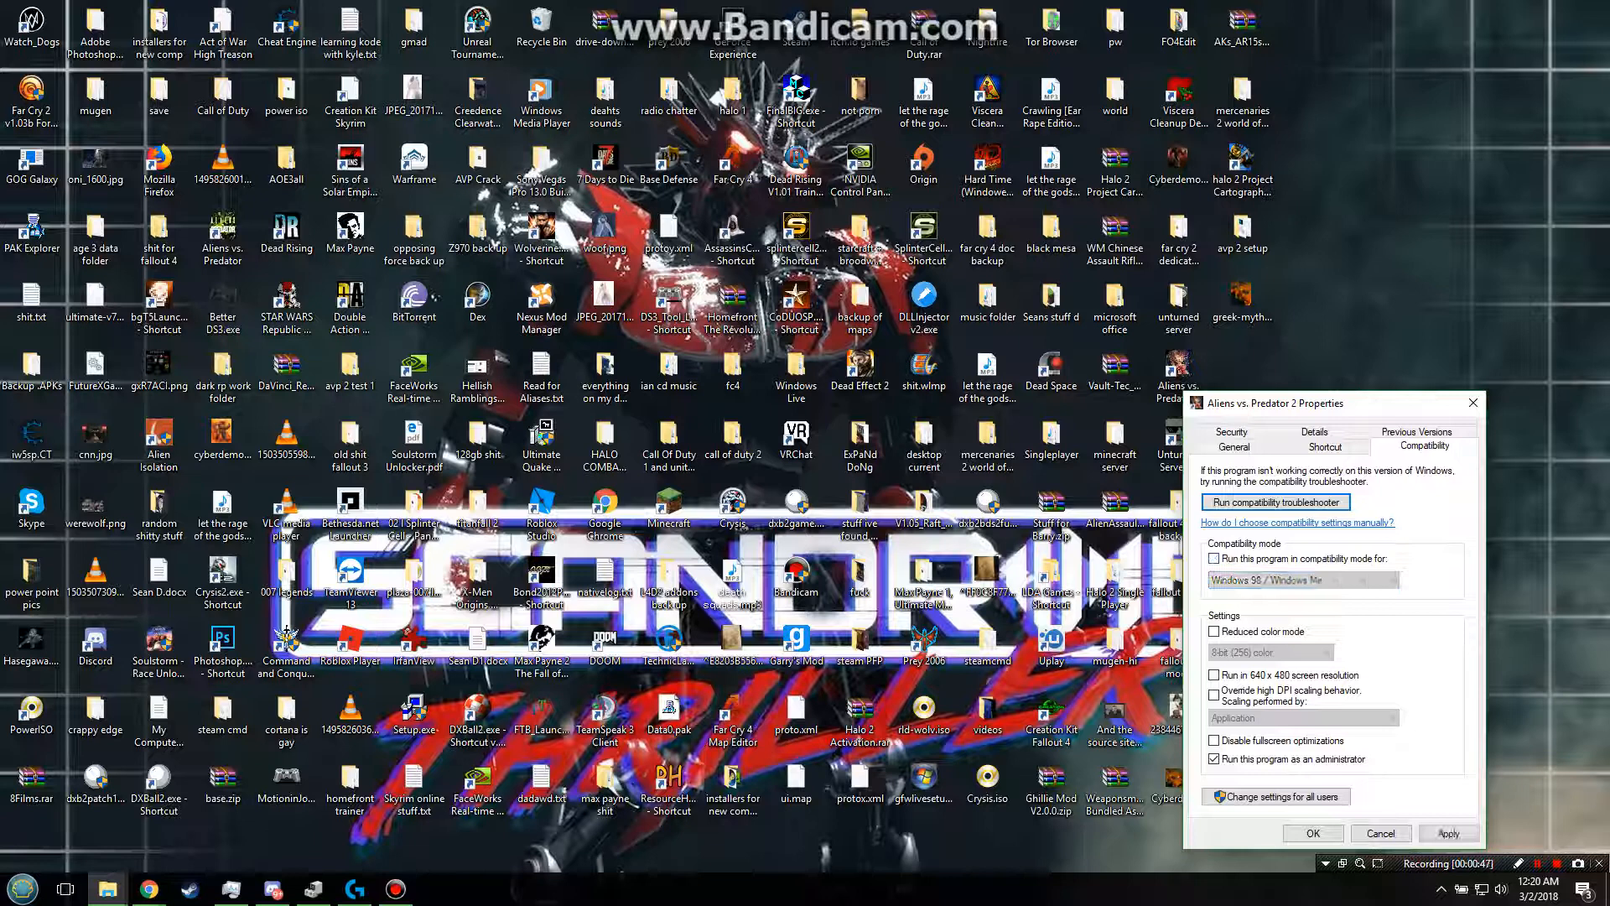
left_click(1302, 578)
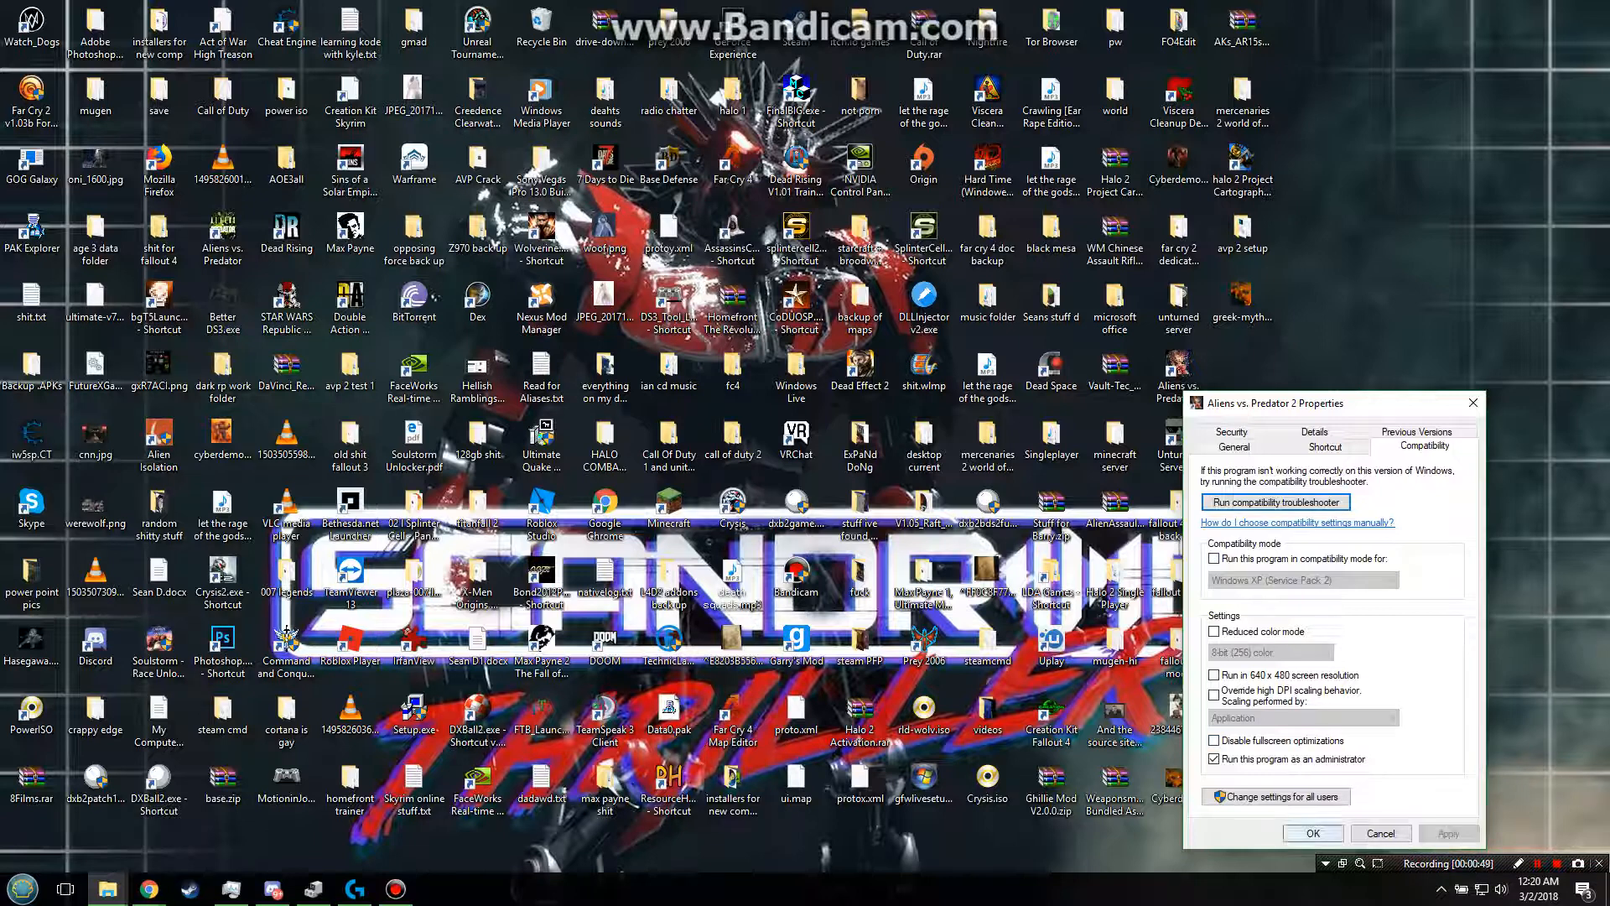
left_click(1382, 832)
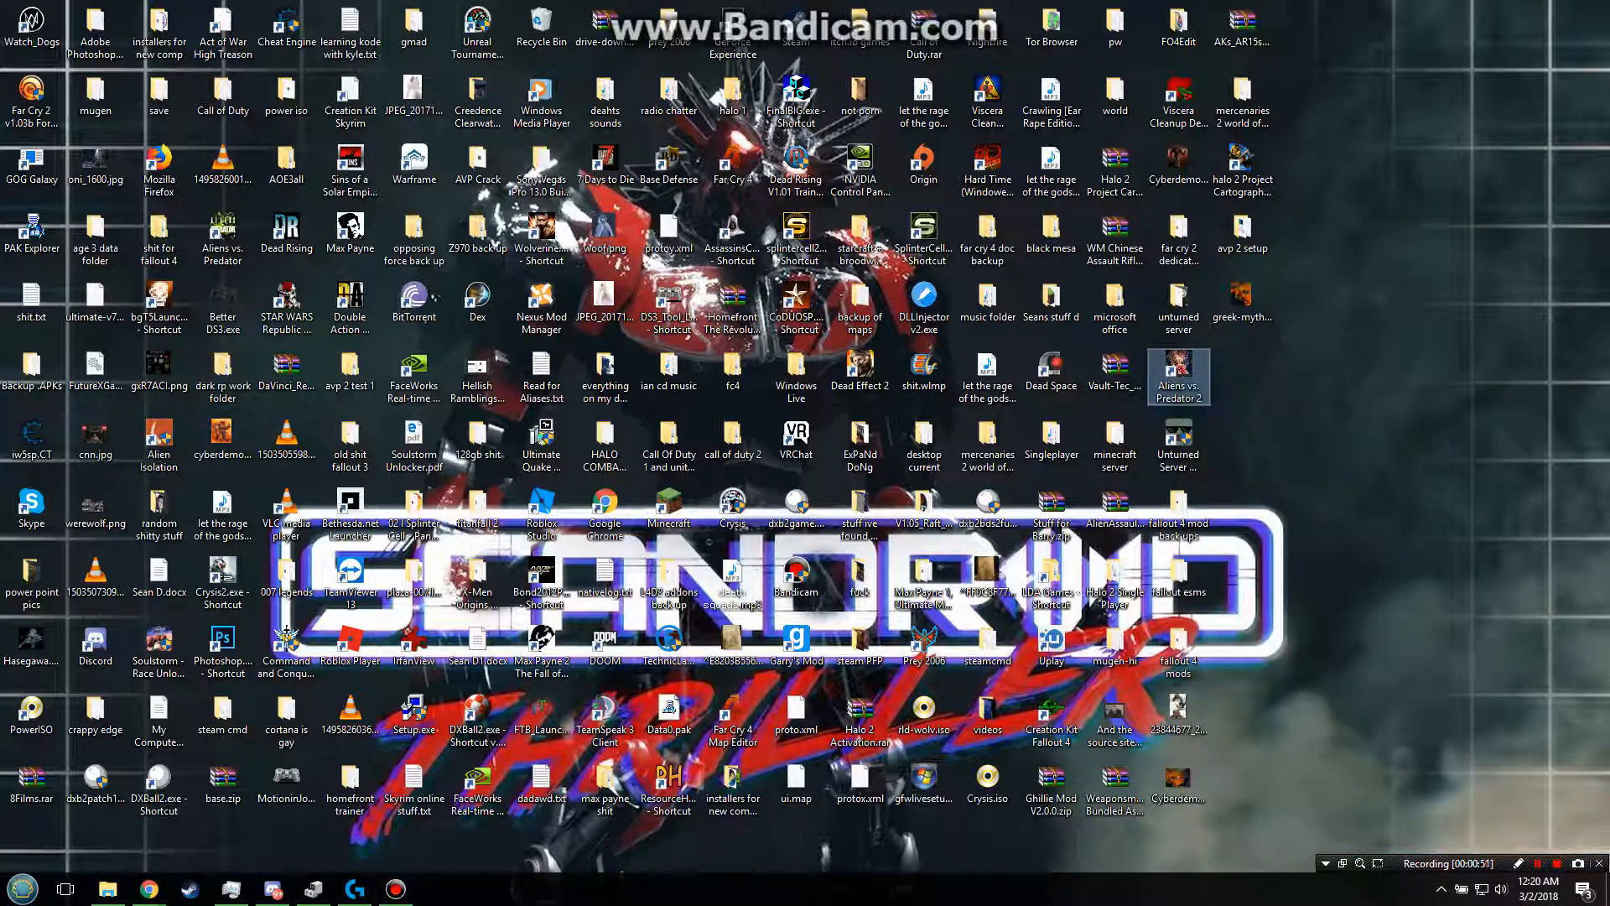
Step: Launch Aliens vs. Predator 2 from the shortcut and dismiss the lithtech.exe startup error
double_click(1177, 375)
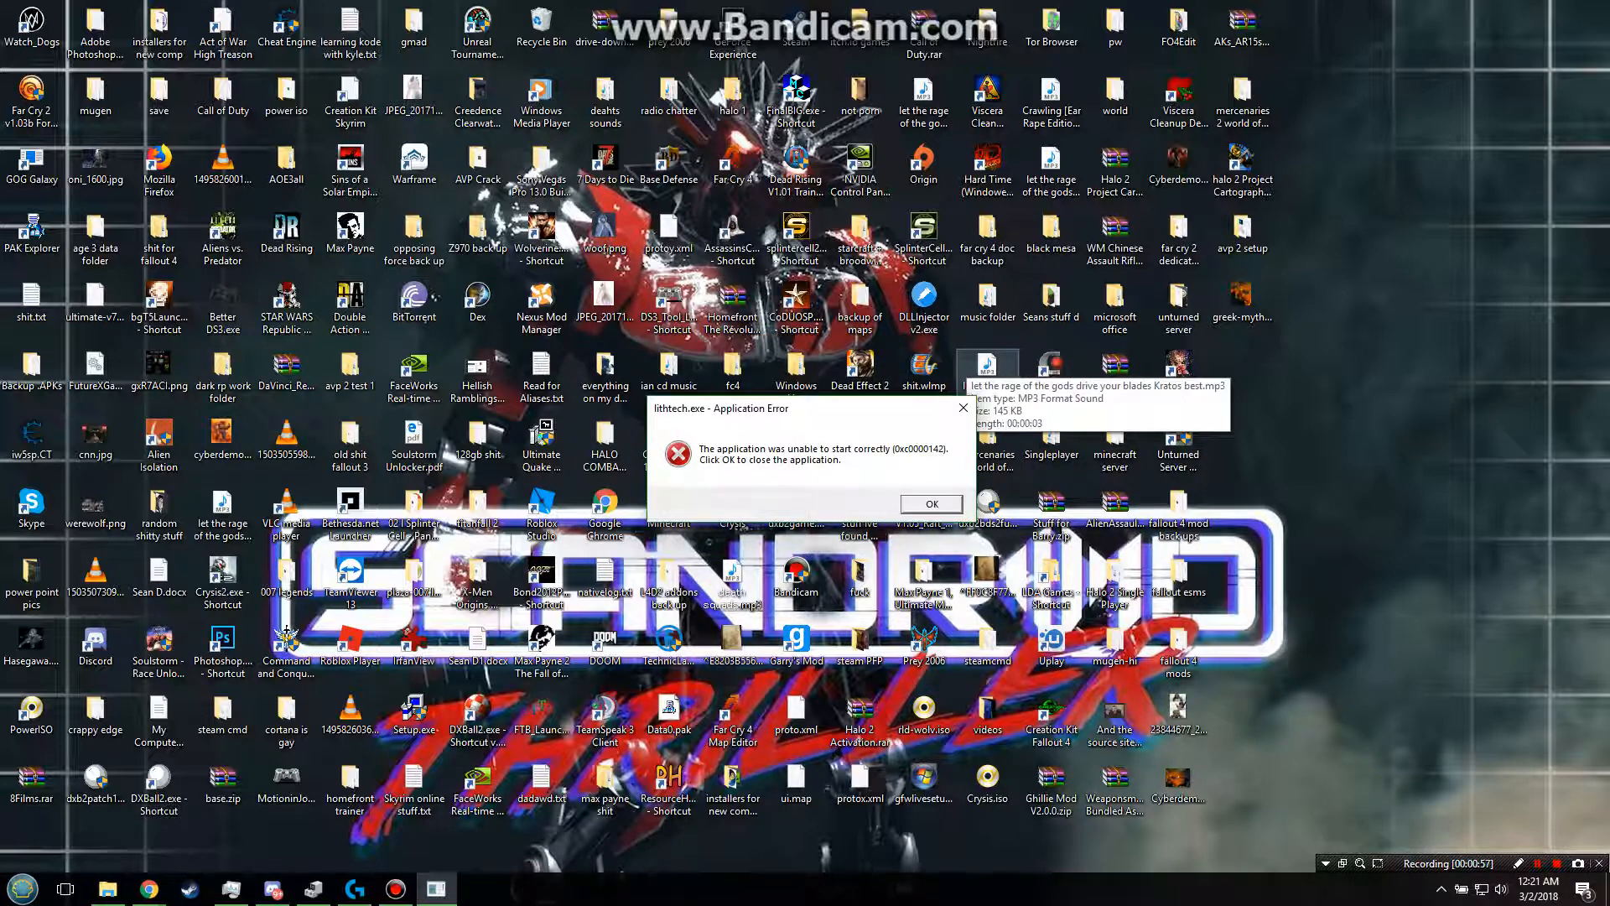
left_click(931, 503)
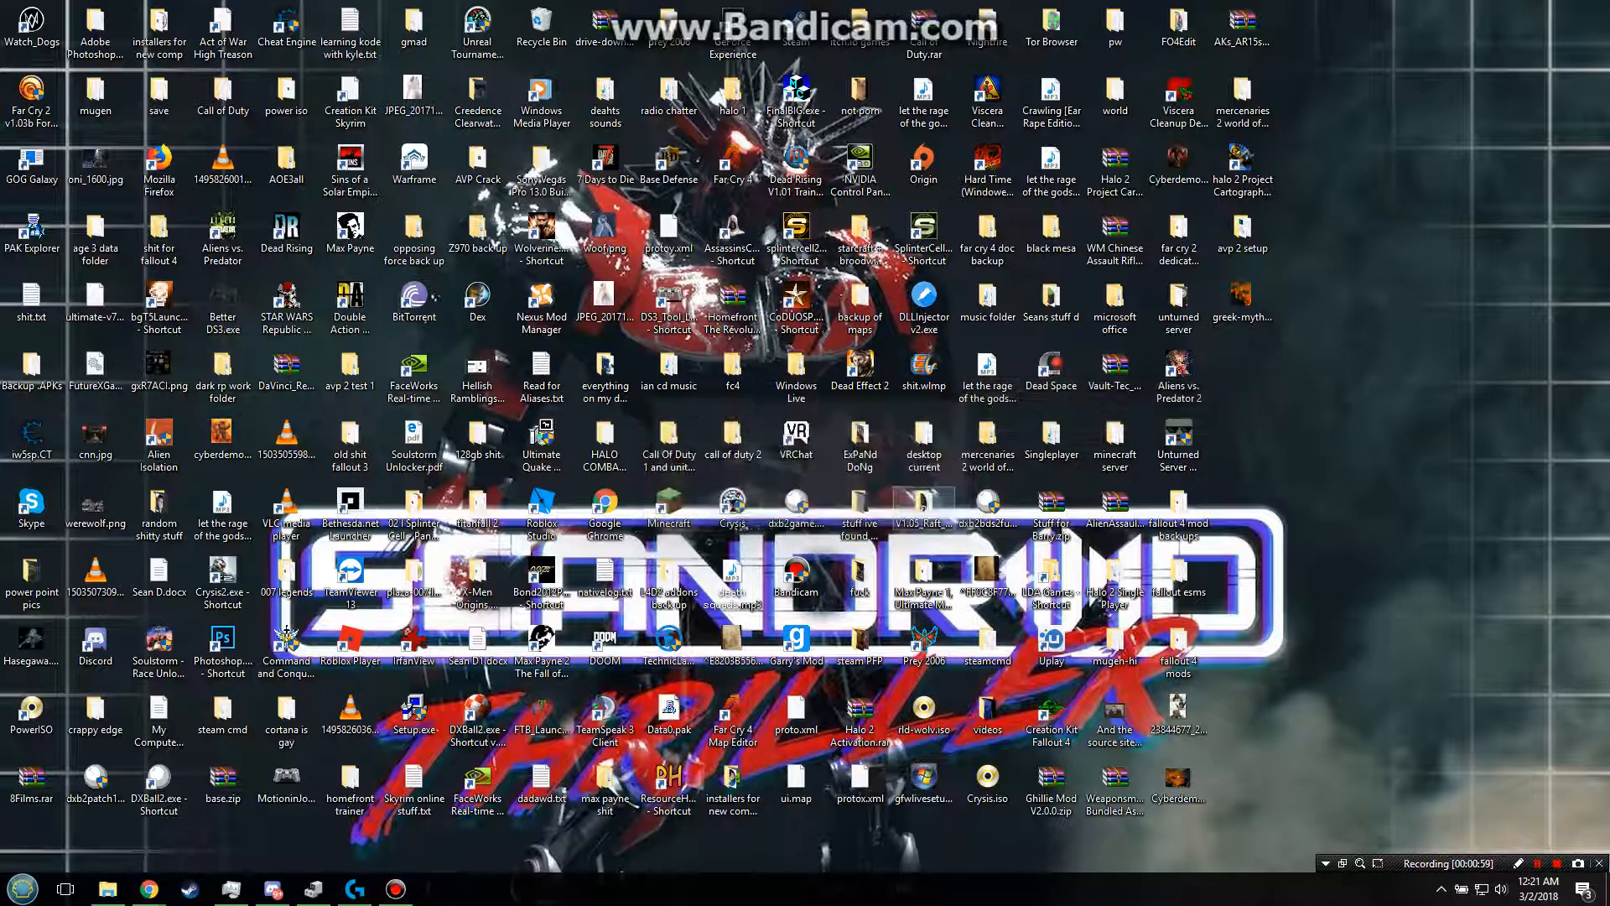
Step: Open the game shortcut's file location, the install folder containing AVP2.exe
right_click(1177, 365)
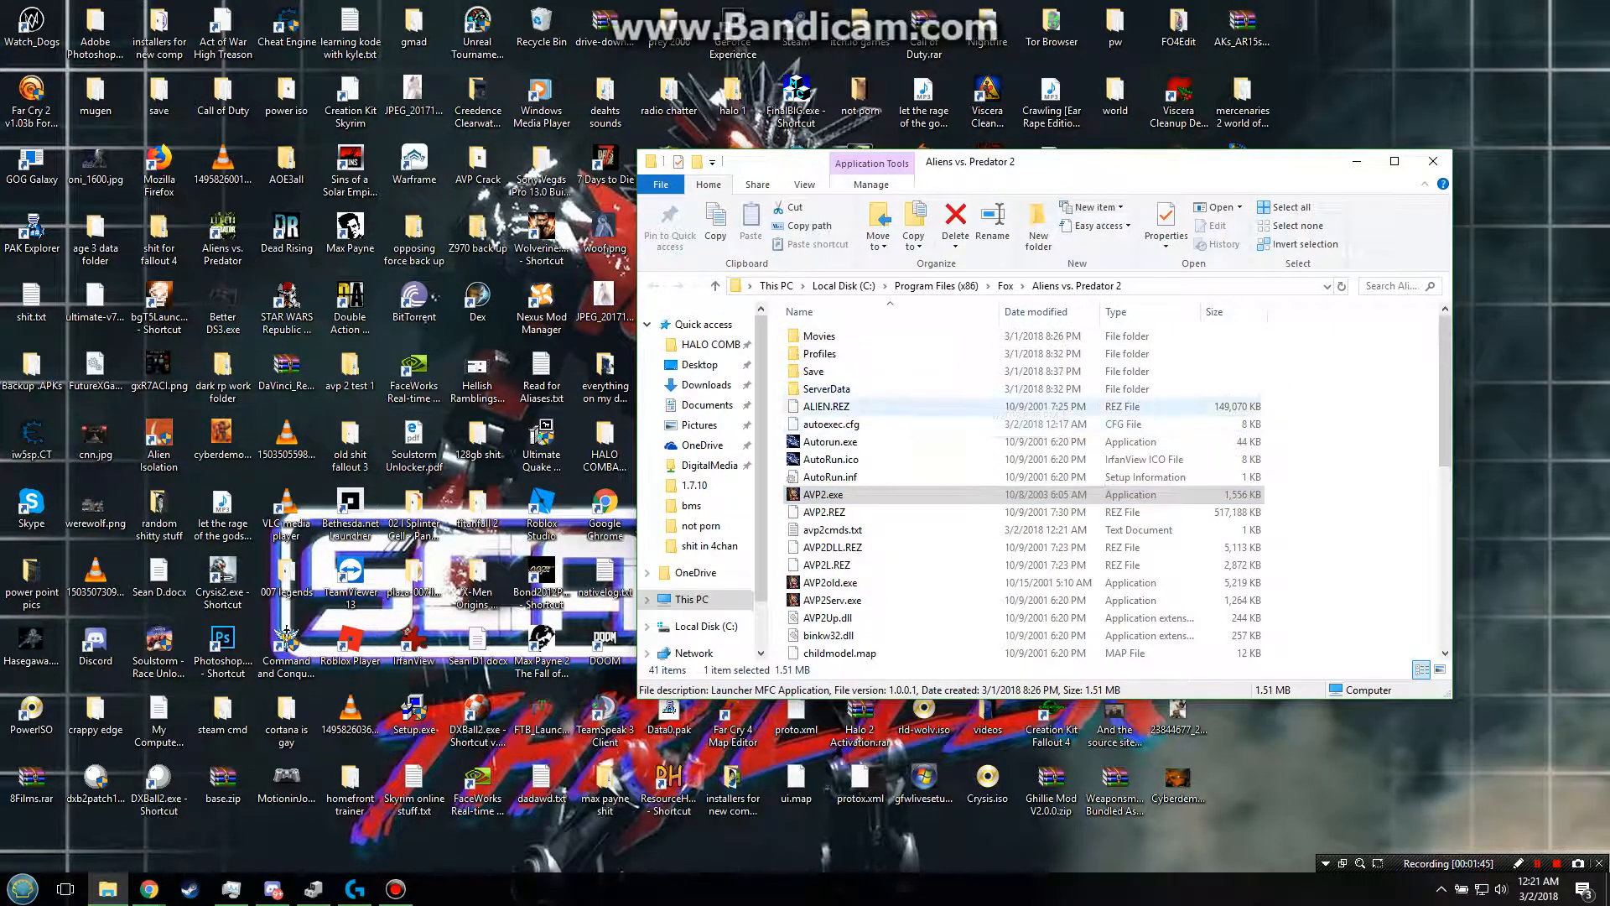
mouse_move(832, 422)
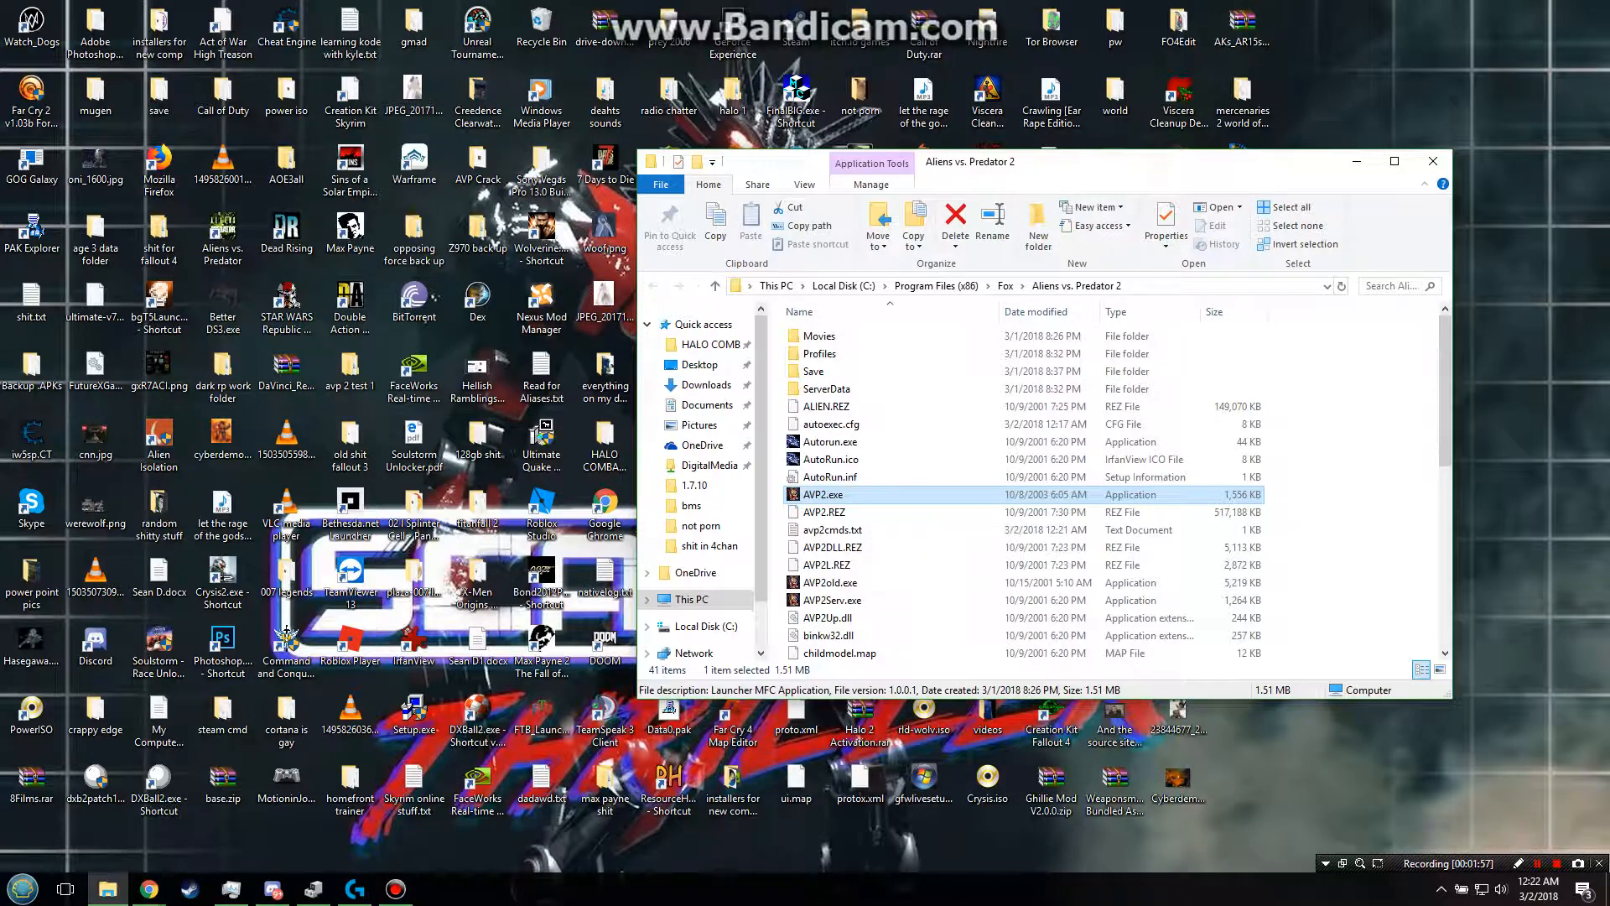
Step: Set AVP2.exe to Windows XP (Service Pack 2) compatibility mode, keeping Run as administrator
right_click(822, 493)
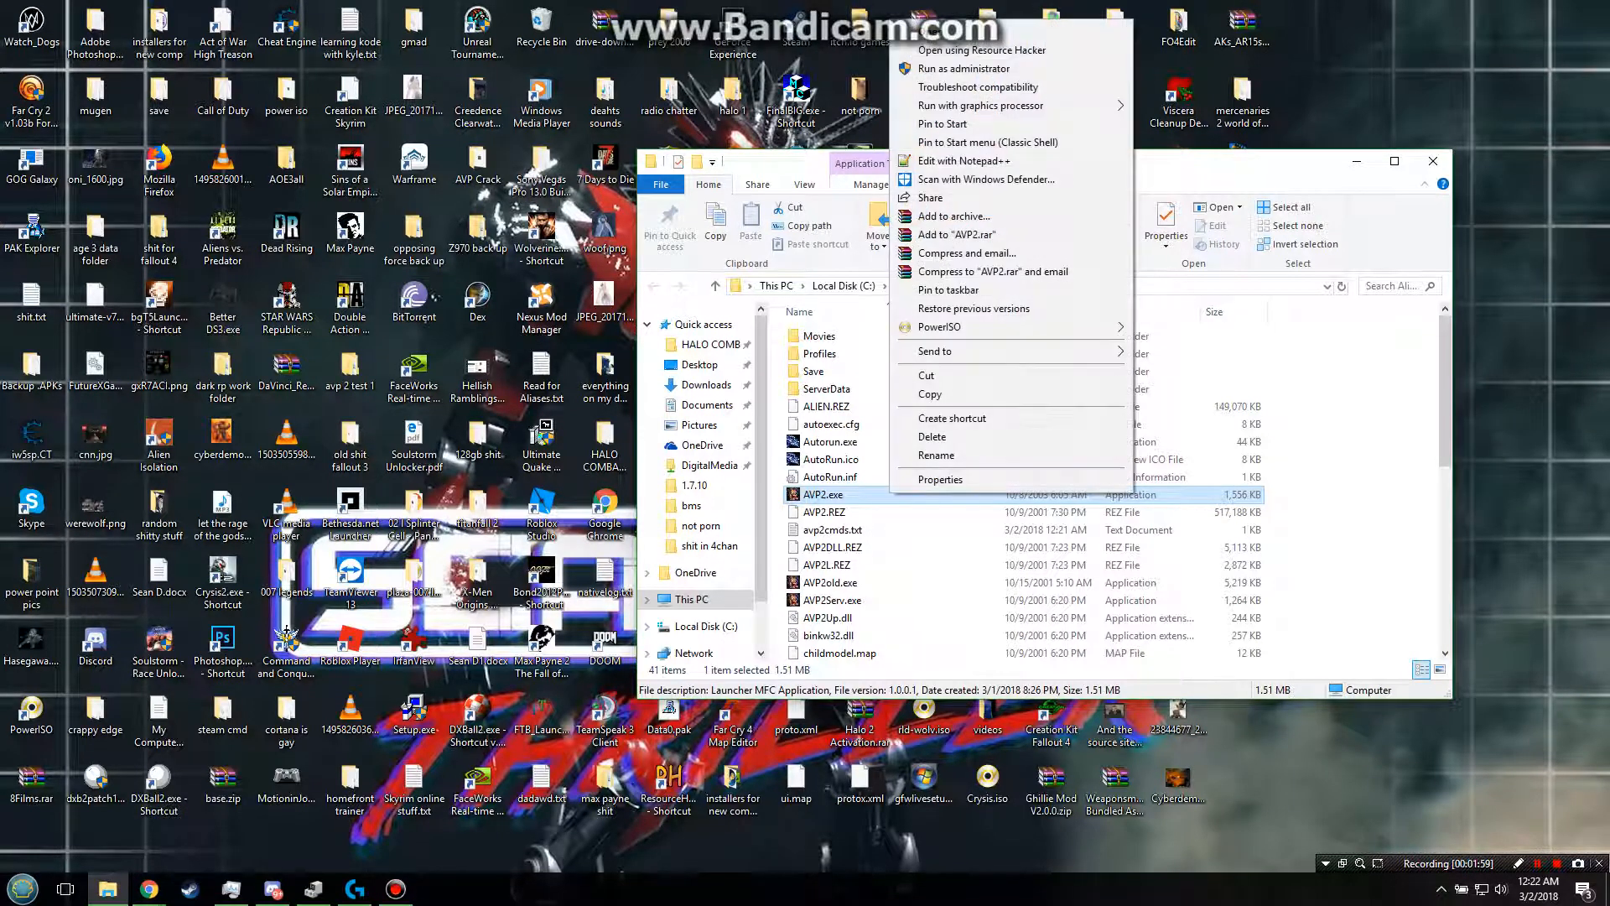
left_click(939, 479)
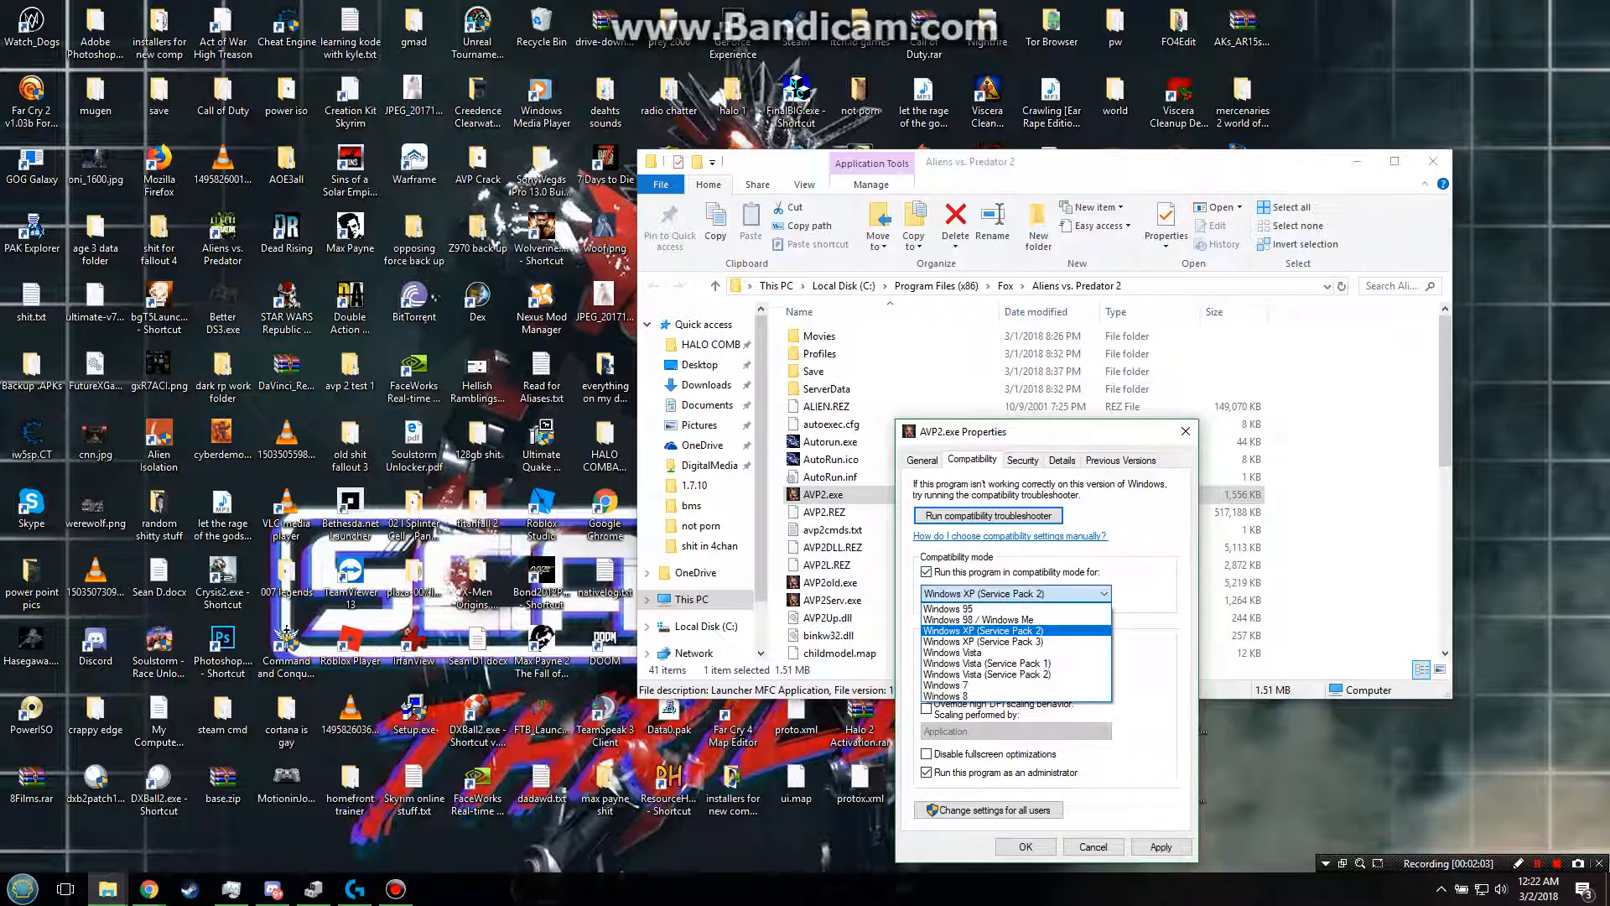
mouse_move(977, 619)
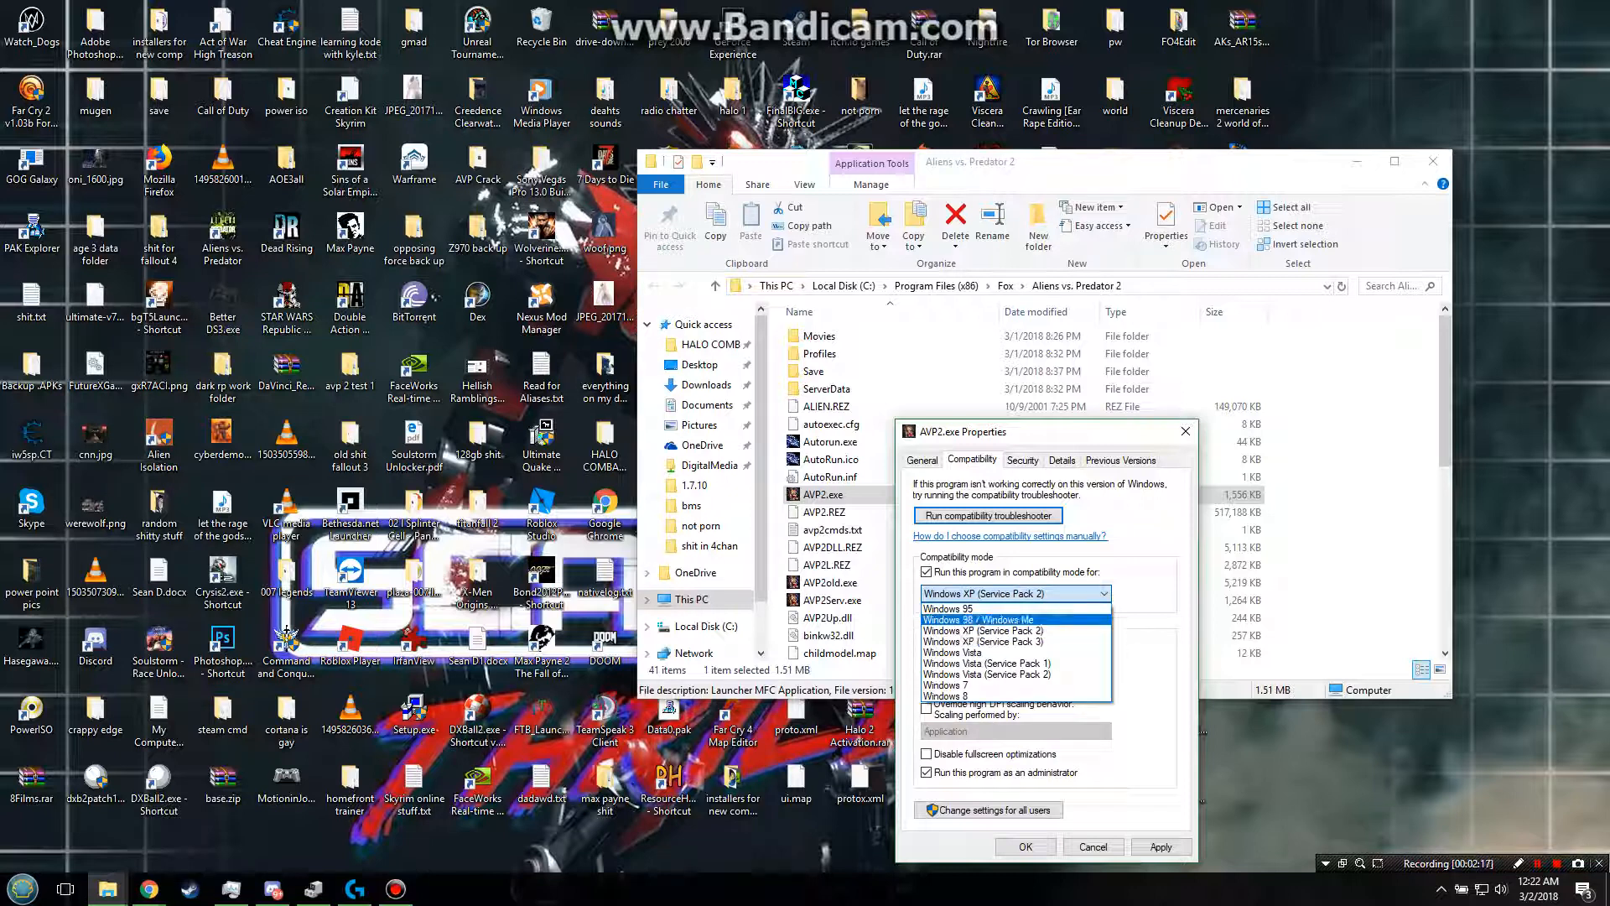
mouse_move(983, 628)
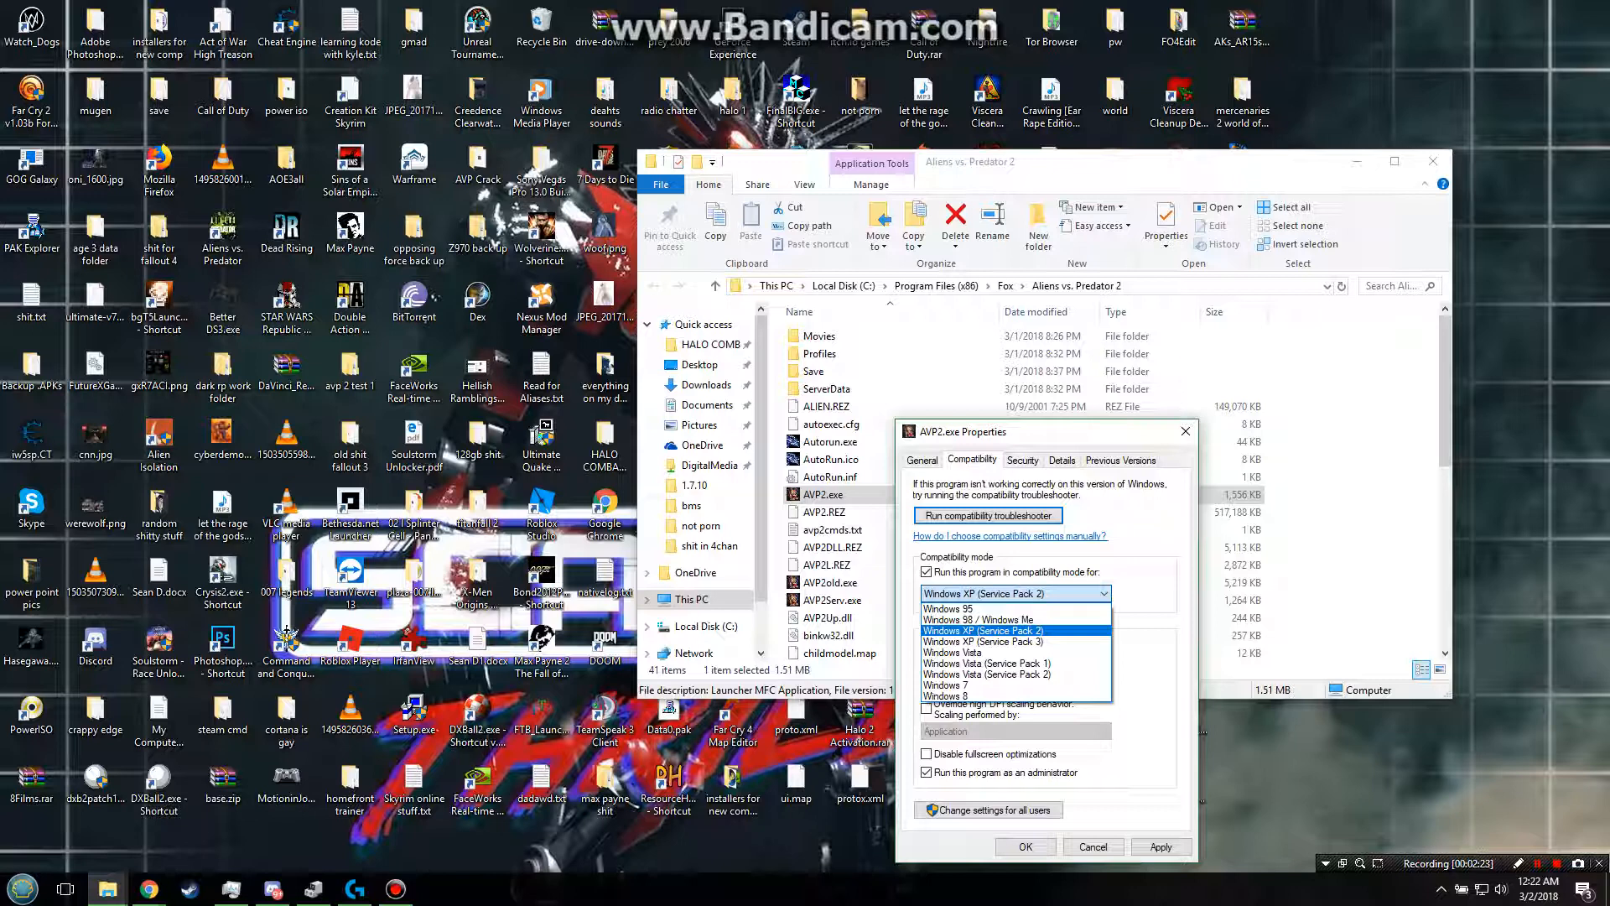
left_click(976, 617)
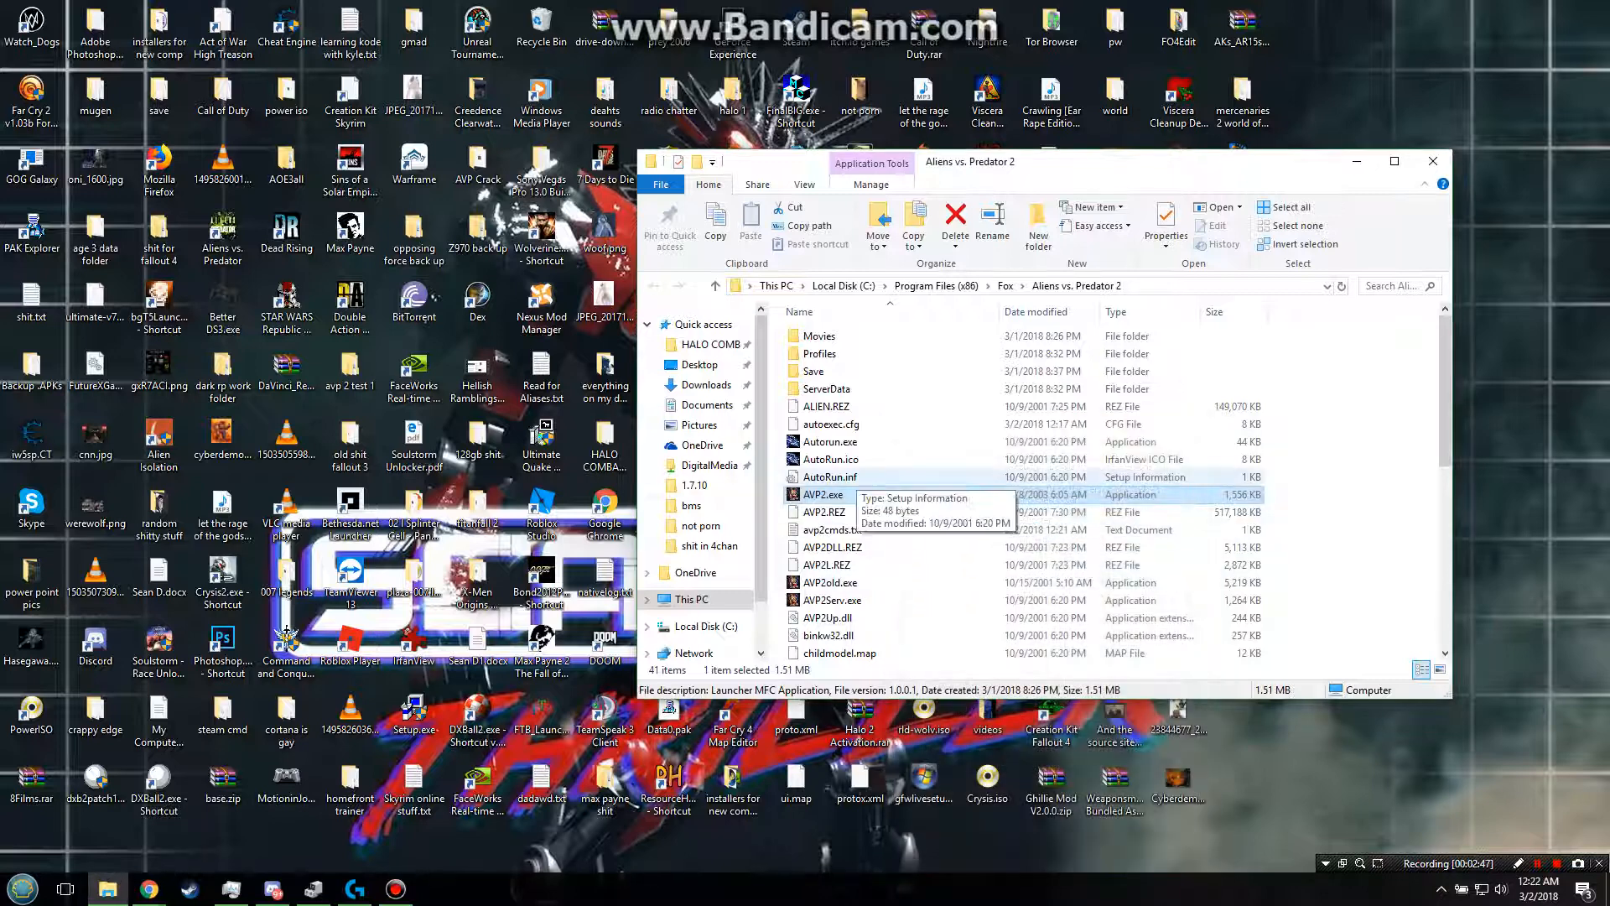
Step: Locate lithtech.exe in the game folder and bring up its file options
scroll("down", 3)
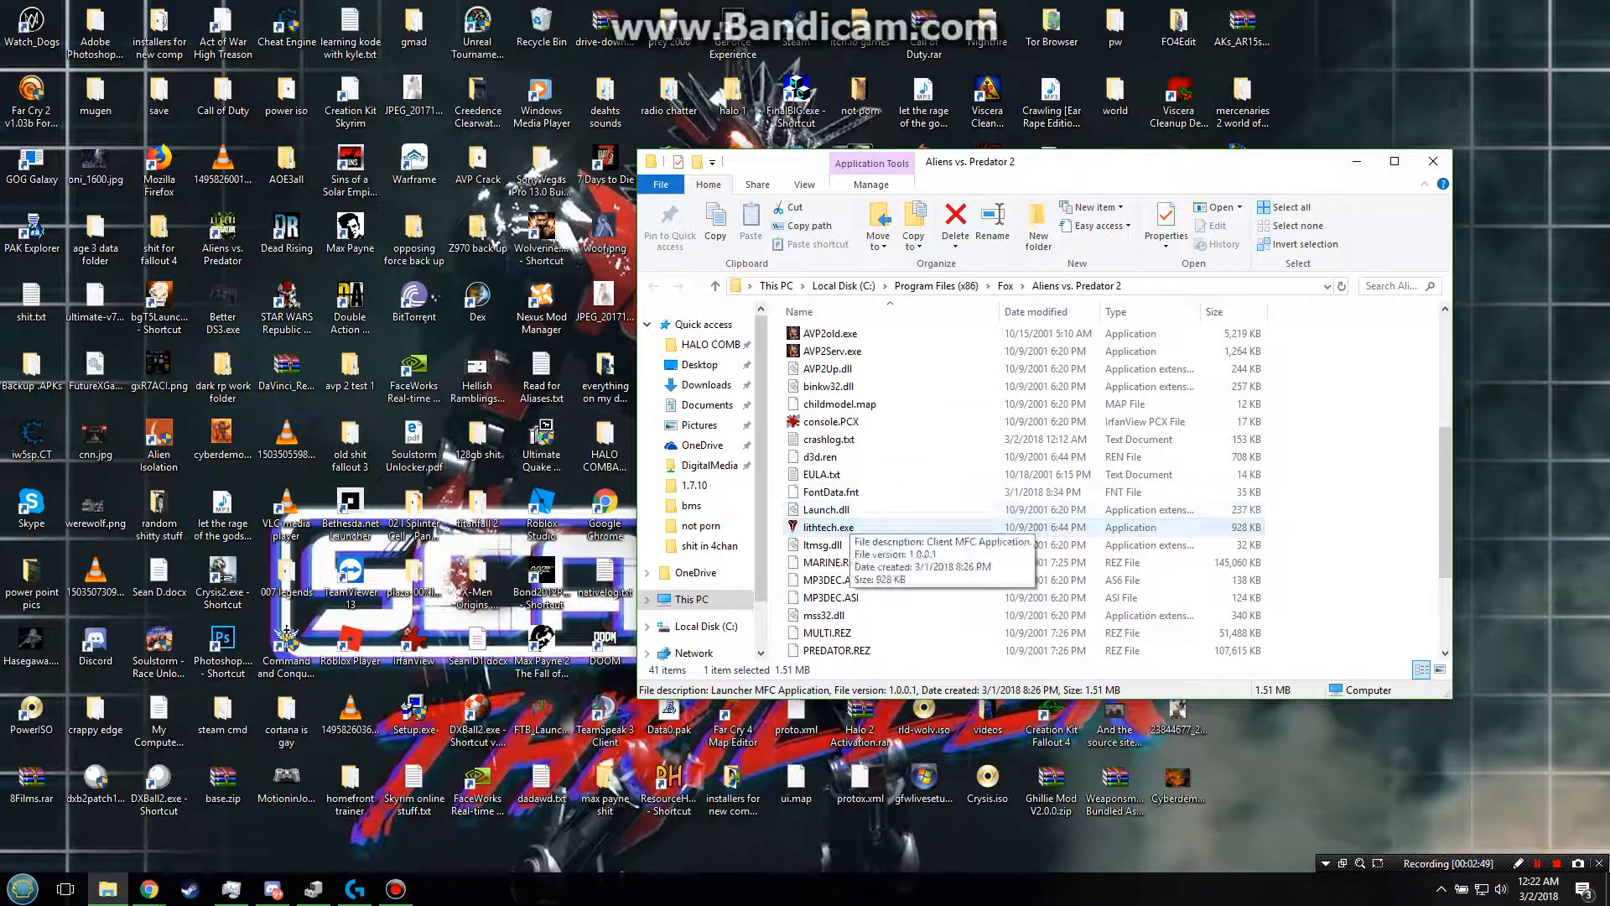
right_click(828, 527)
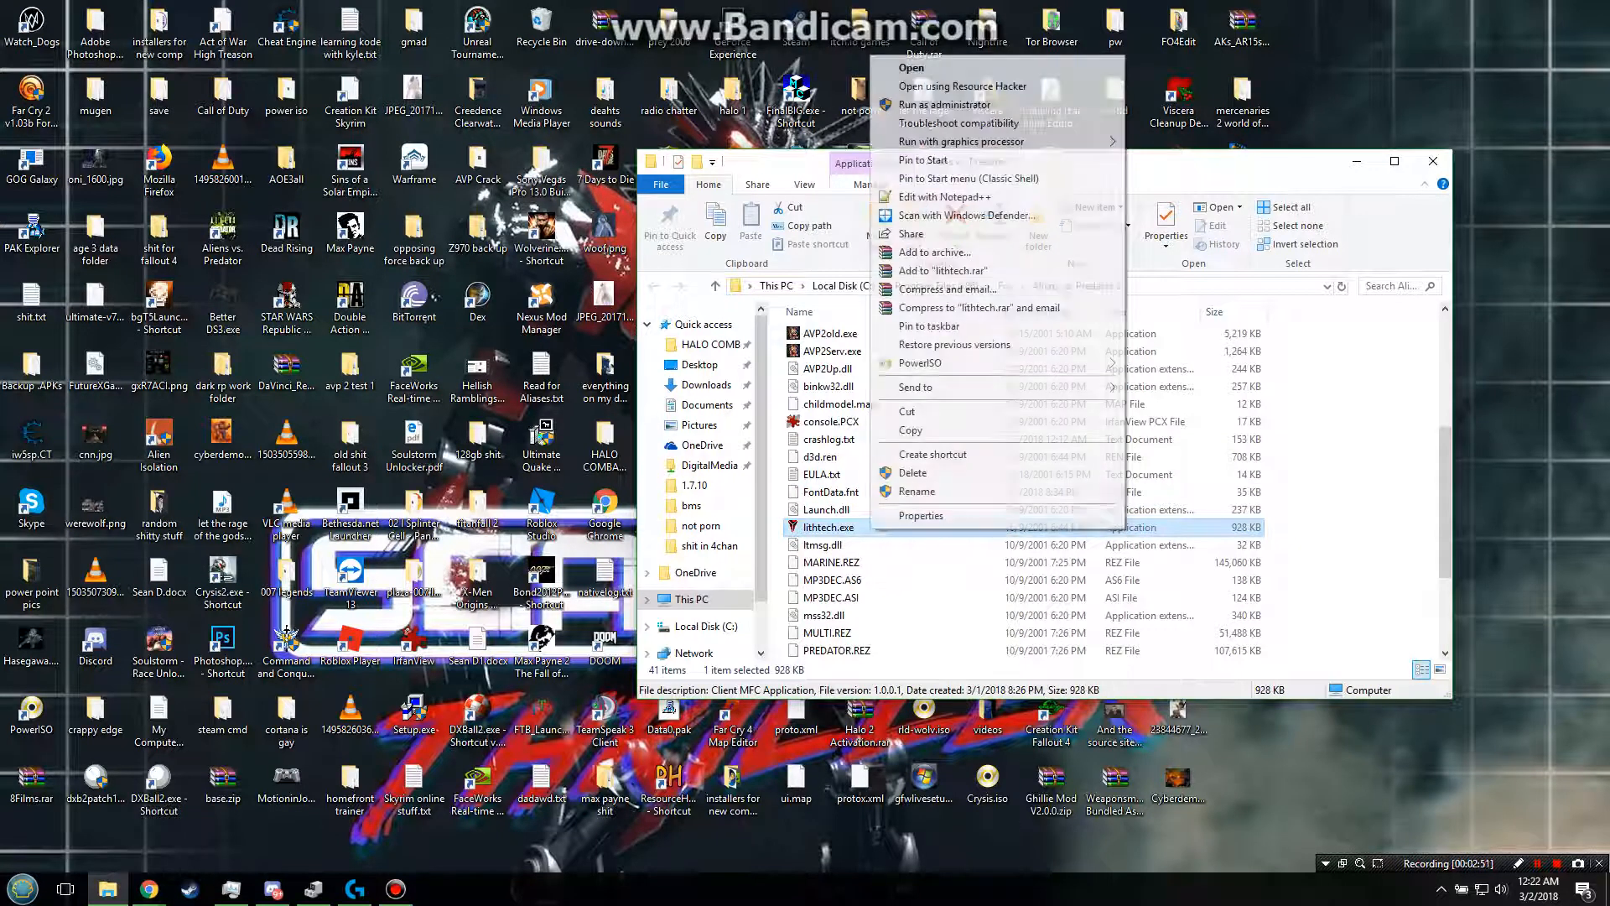
left_click(920, 517)
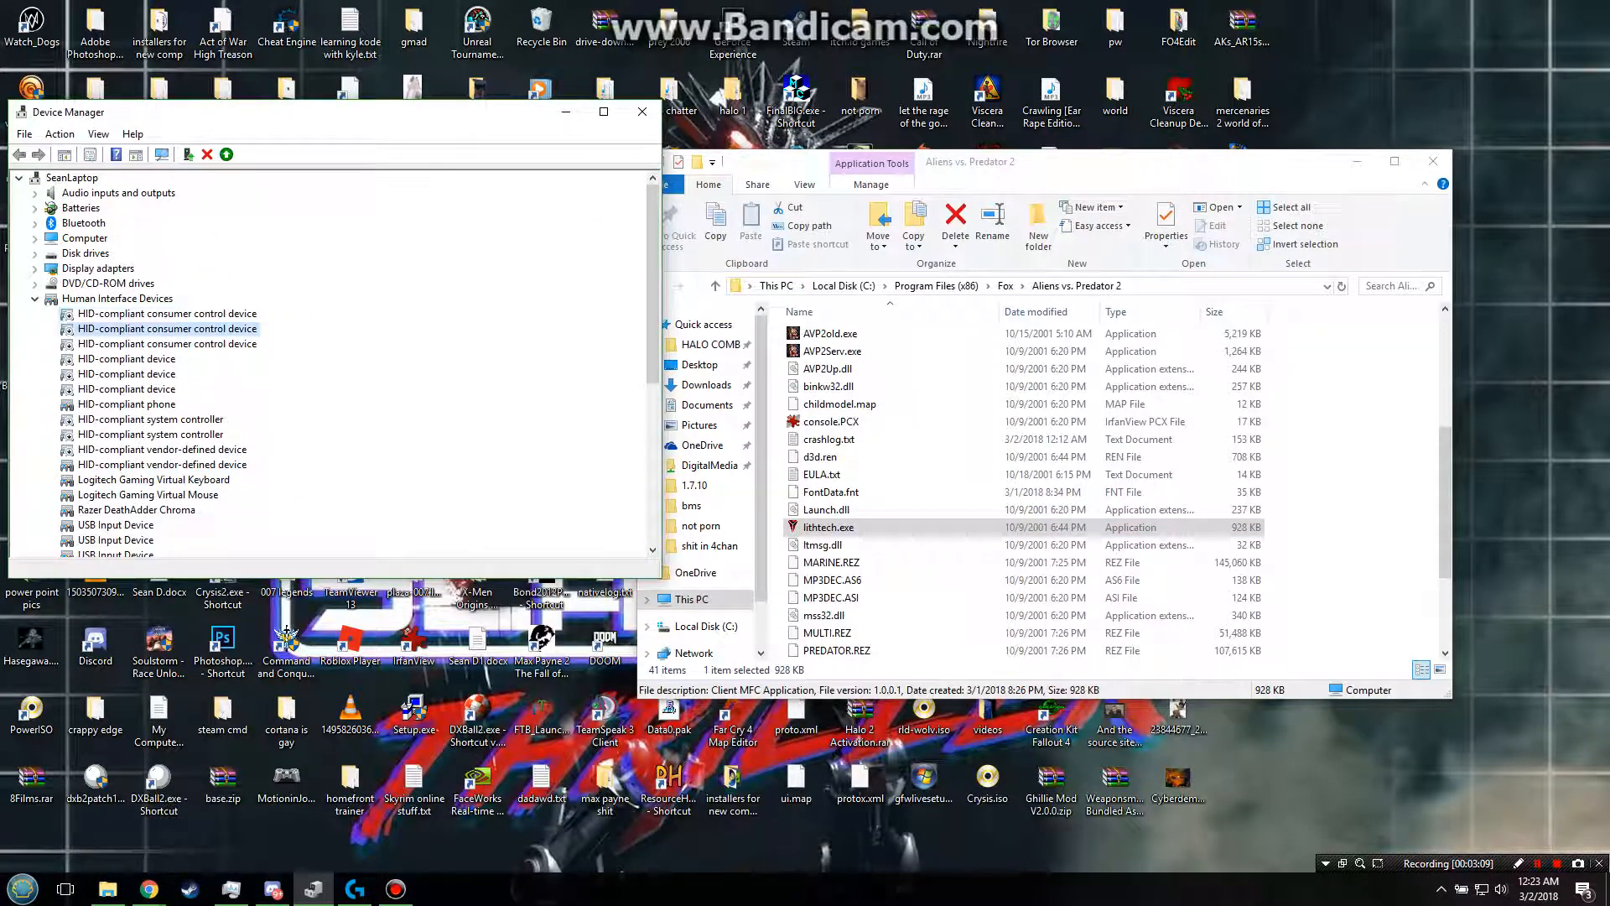
Step: Select the HID-compliant phone and system controller devices and disable them
left_click(125, 404)
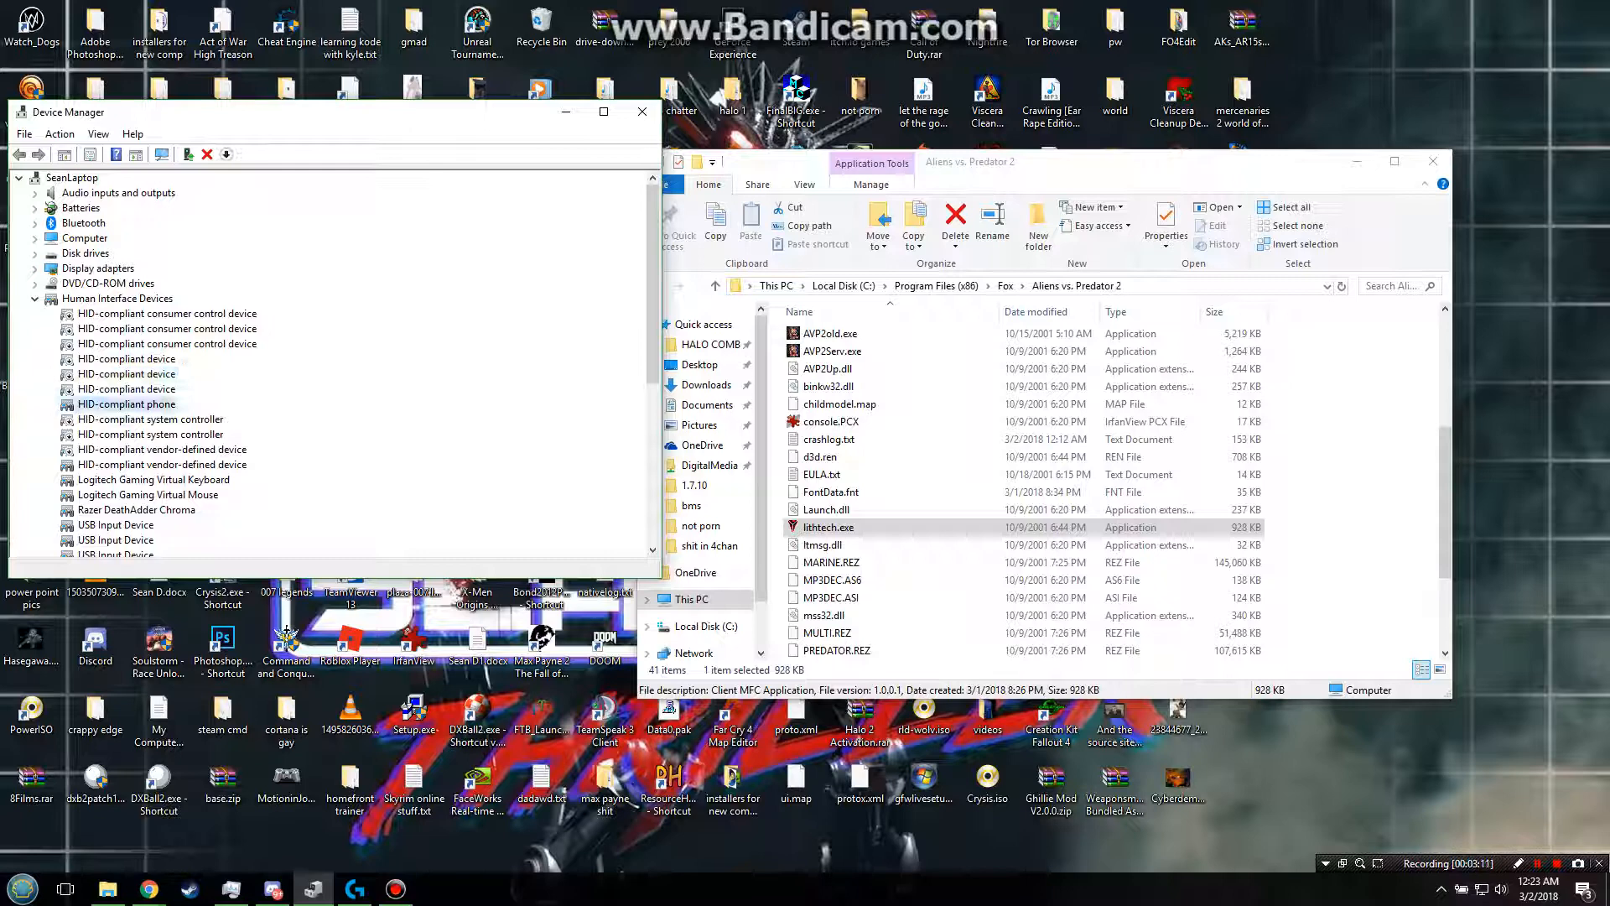
left_click(128, 389)
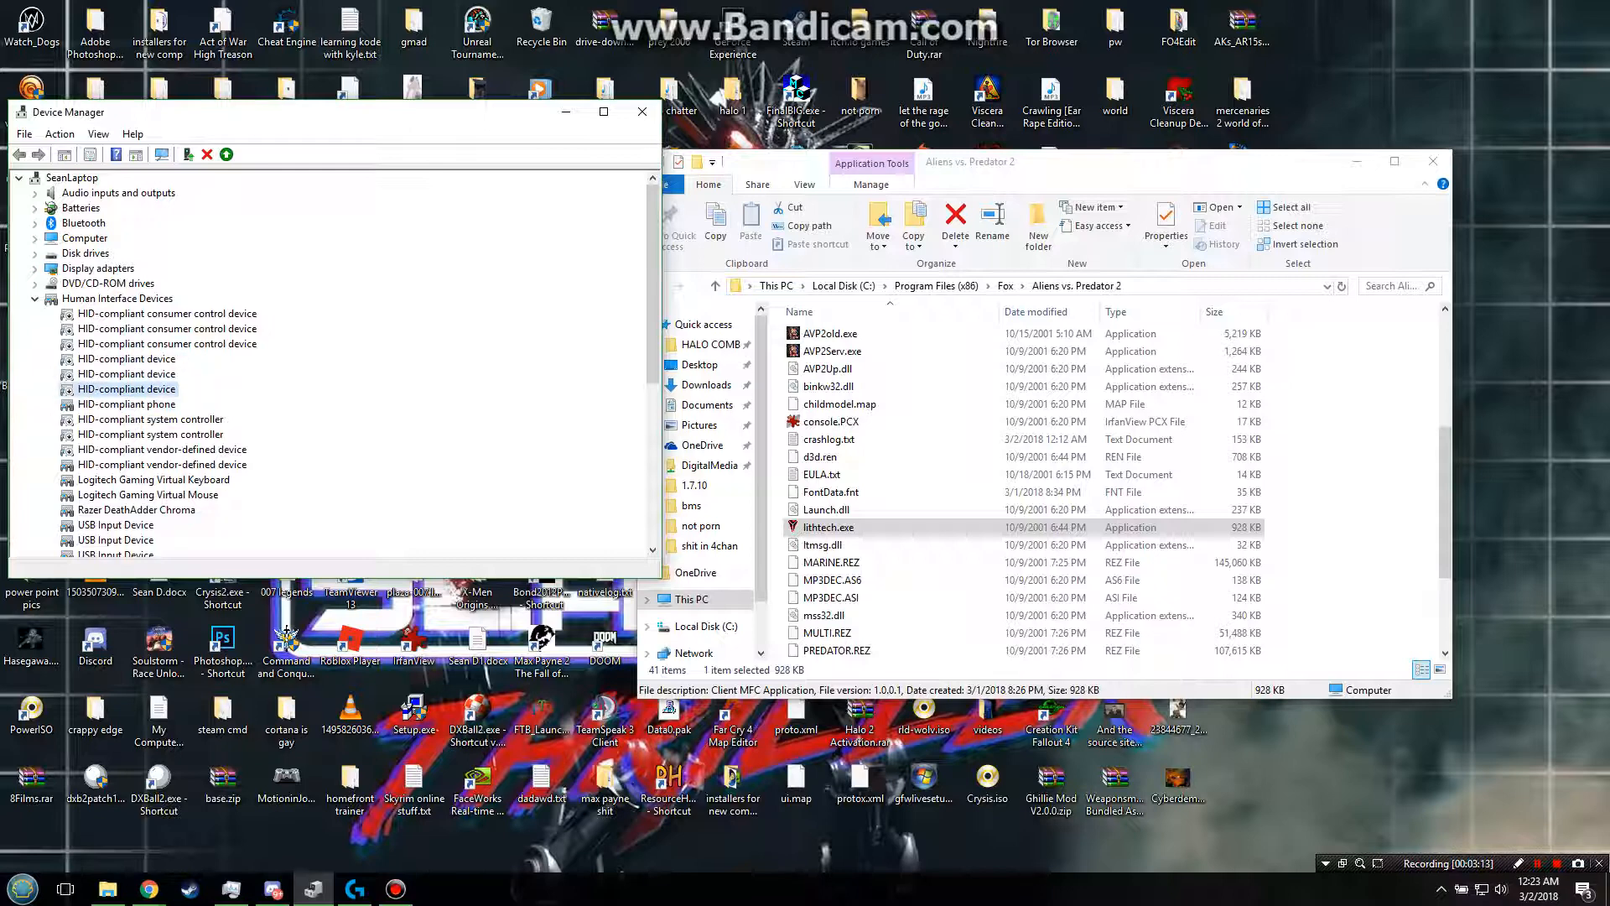
left_click(151, 419)
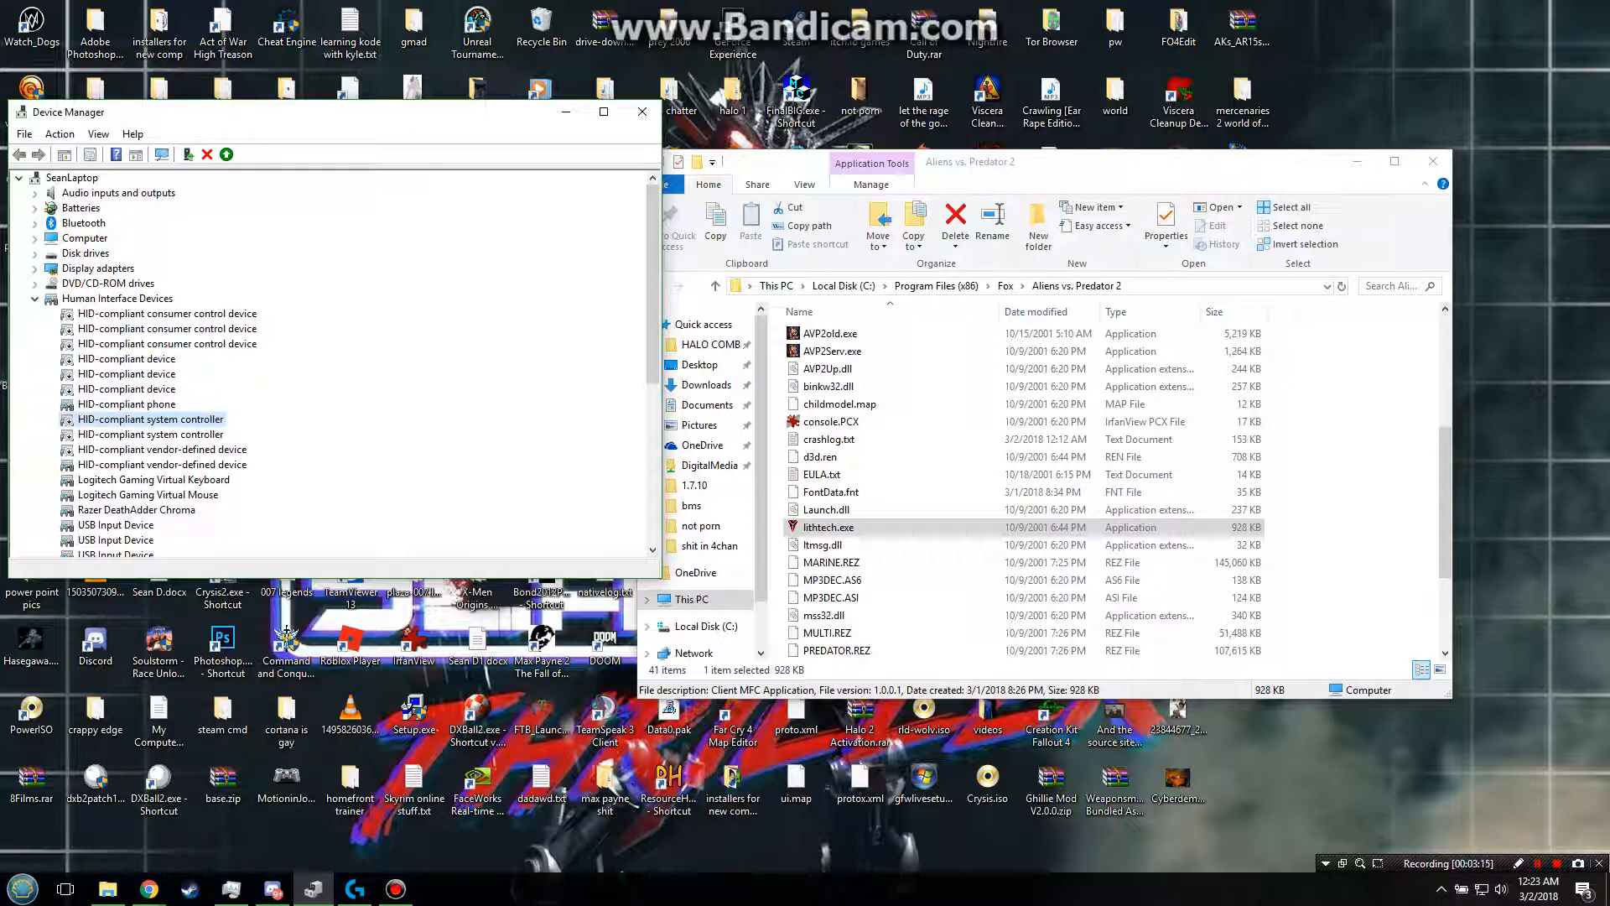
left_click(127, 404)
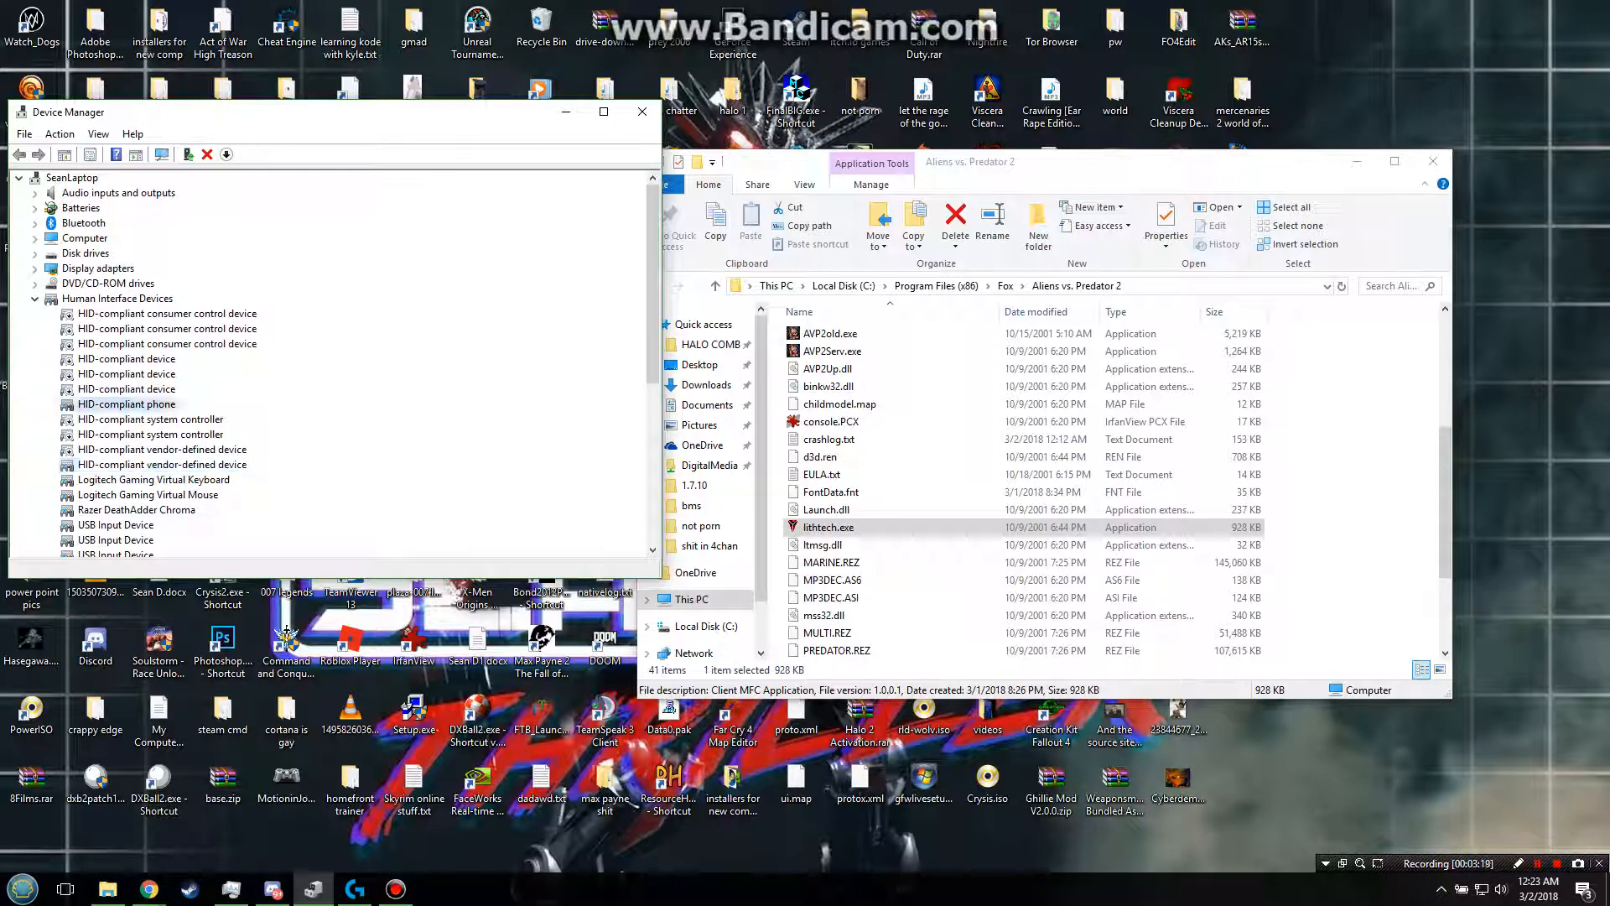
left_click(161, 463)
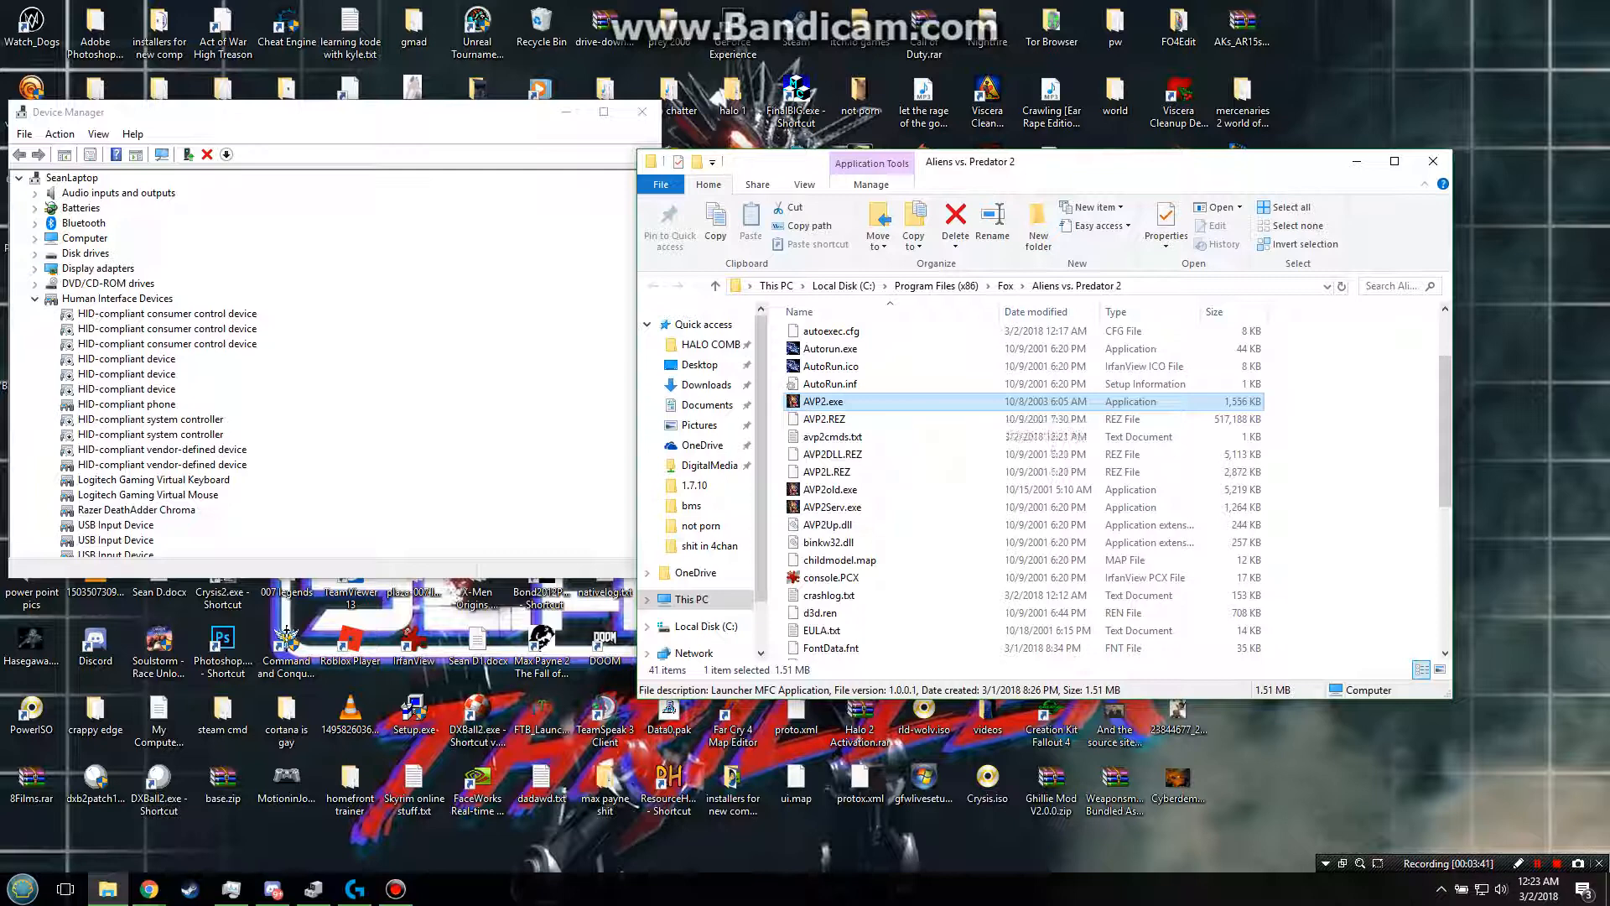
Step: Confirm AVP2.exe's Windows 98 / Windows Me compatibility with administrator rights
right_click(824, 401)
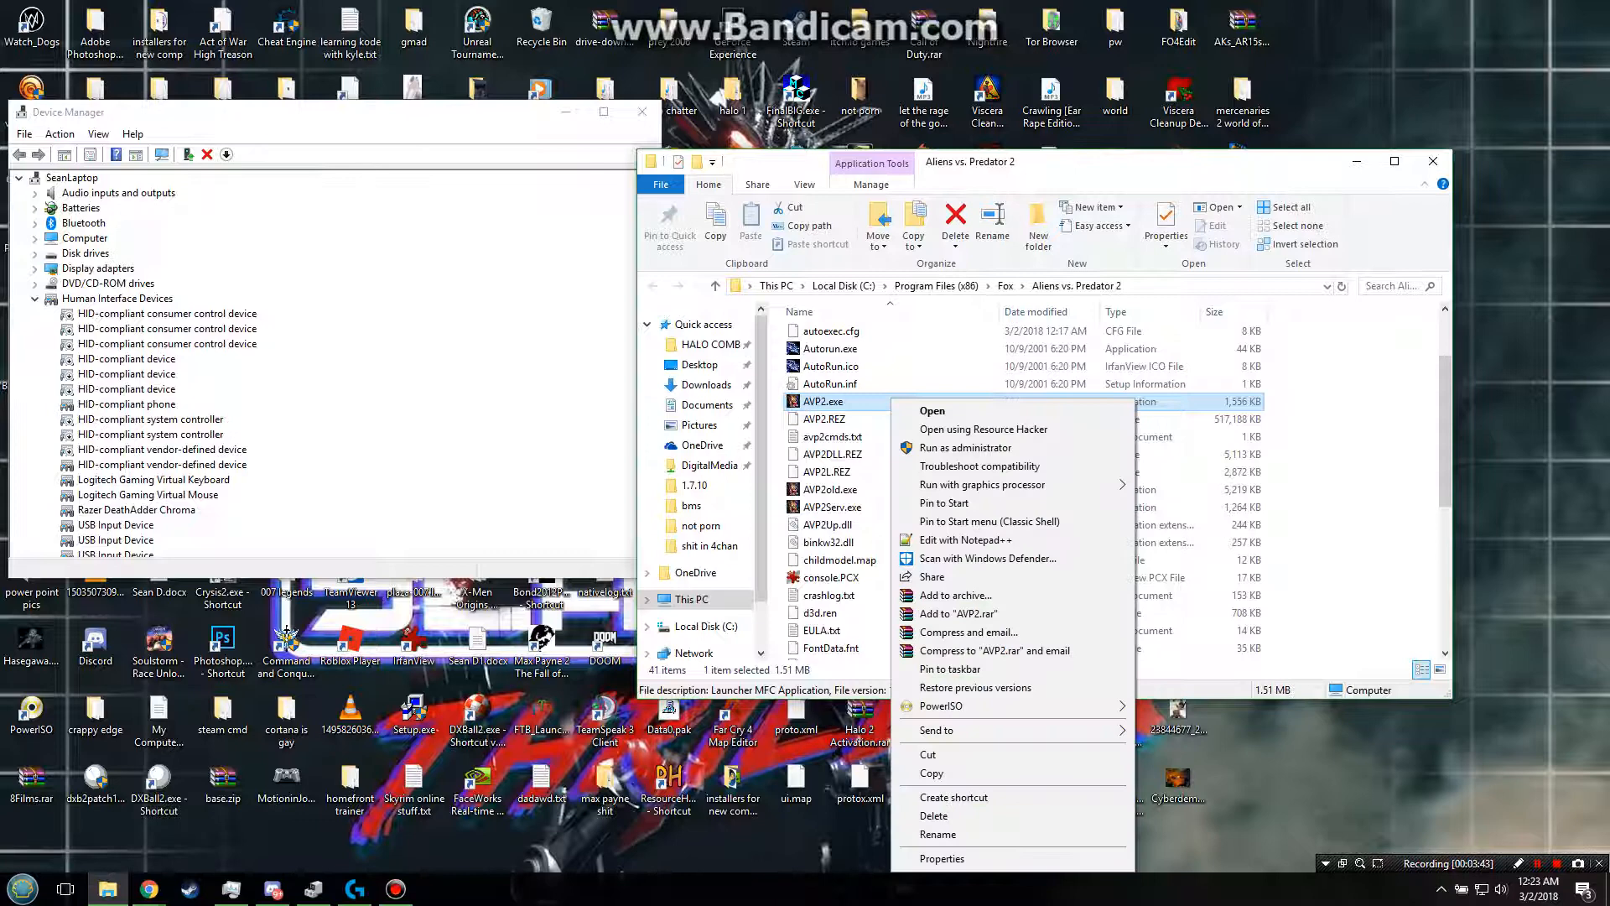
left_click(943, 859)
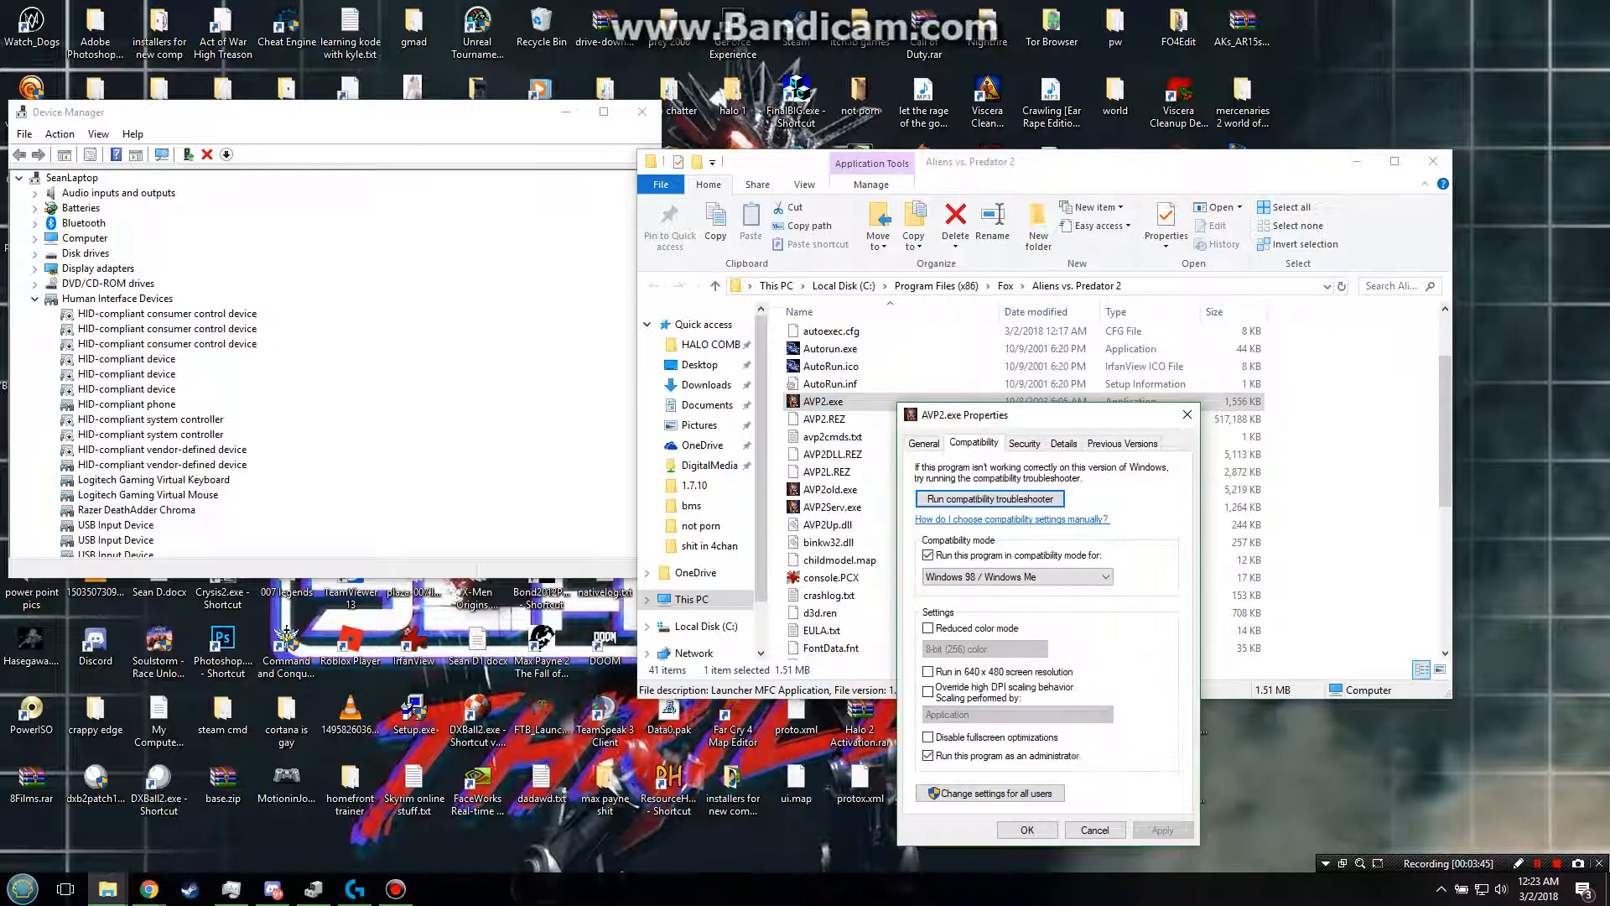
left_click(1016, 577)
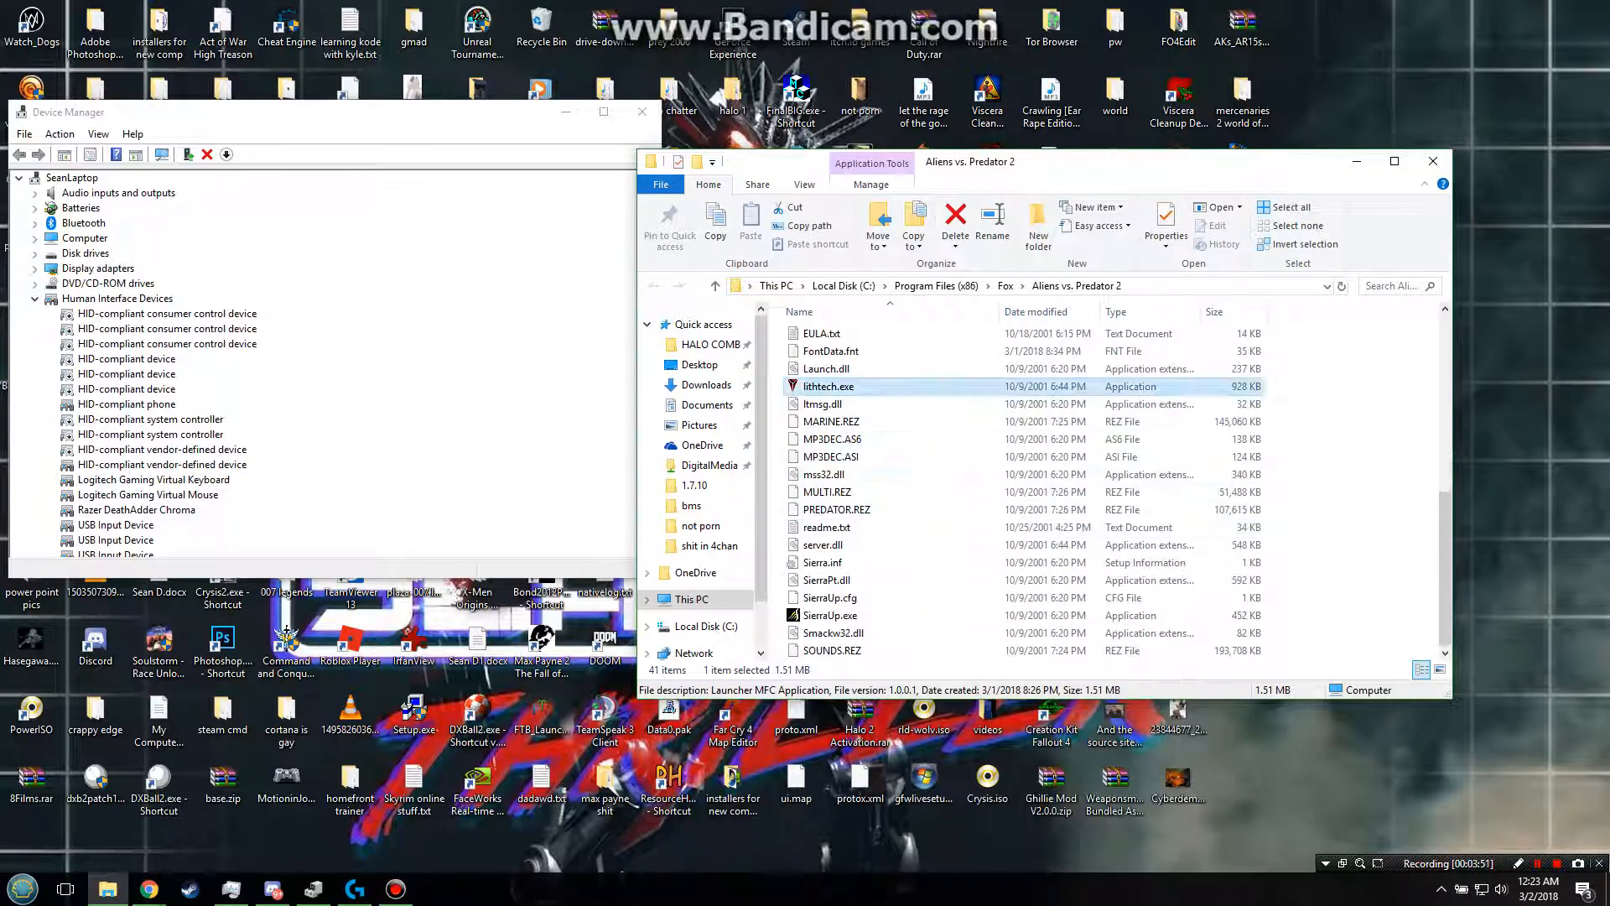
Step: Confirm lithtech.exe's Windows 98 / Windows Me compatibility with administrator rights
right_click(829, 386)
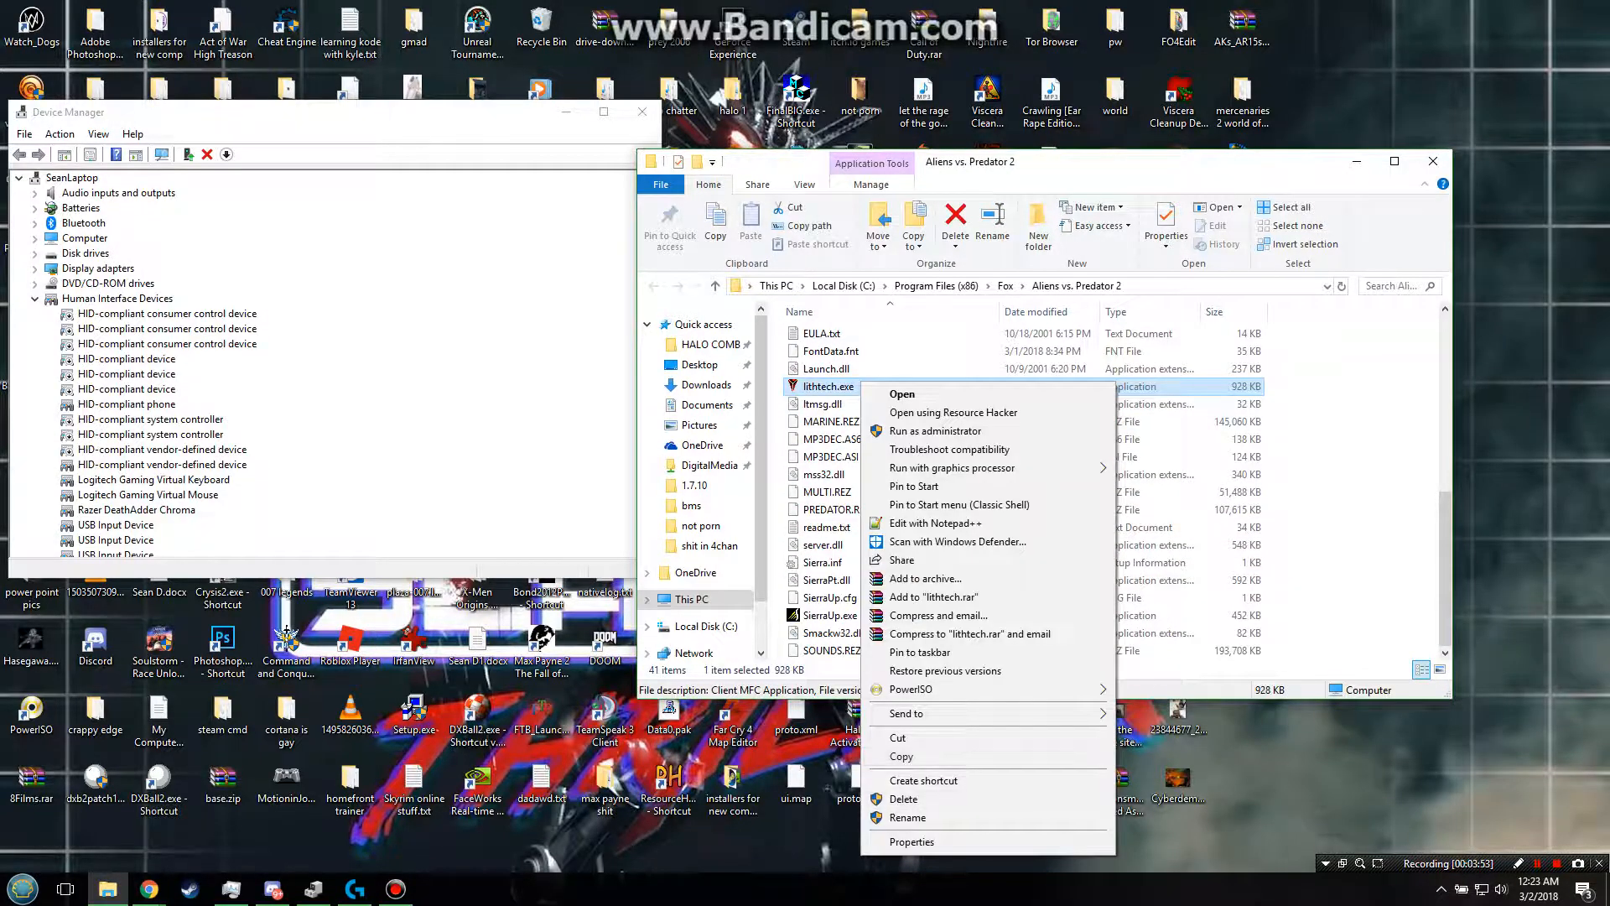
left_click(912, 842)
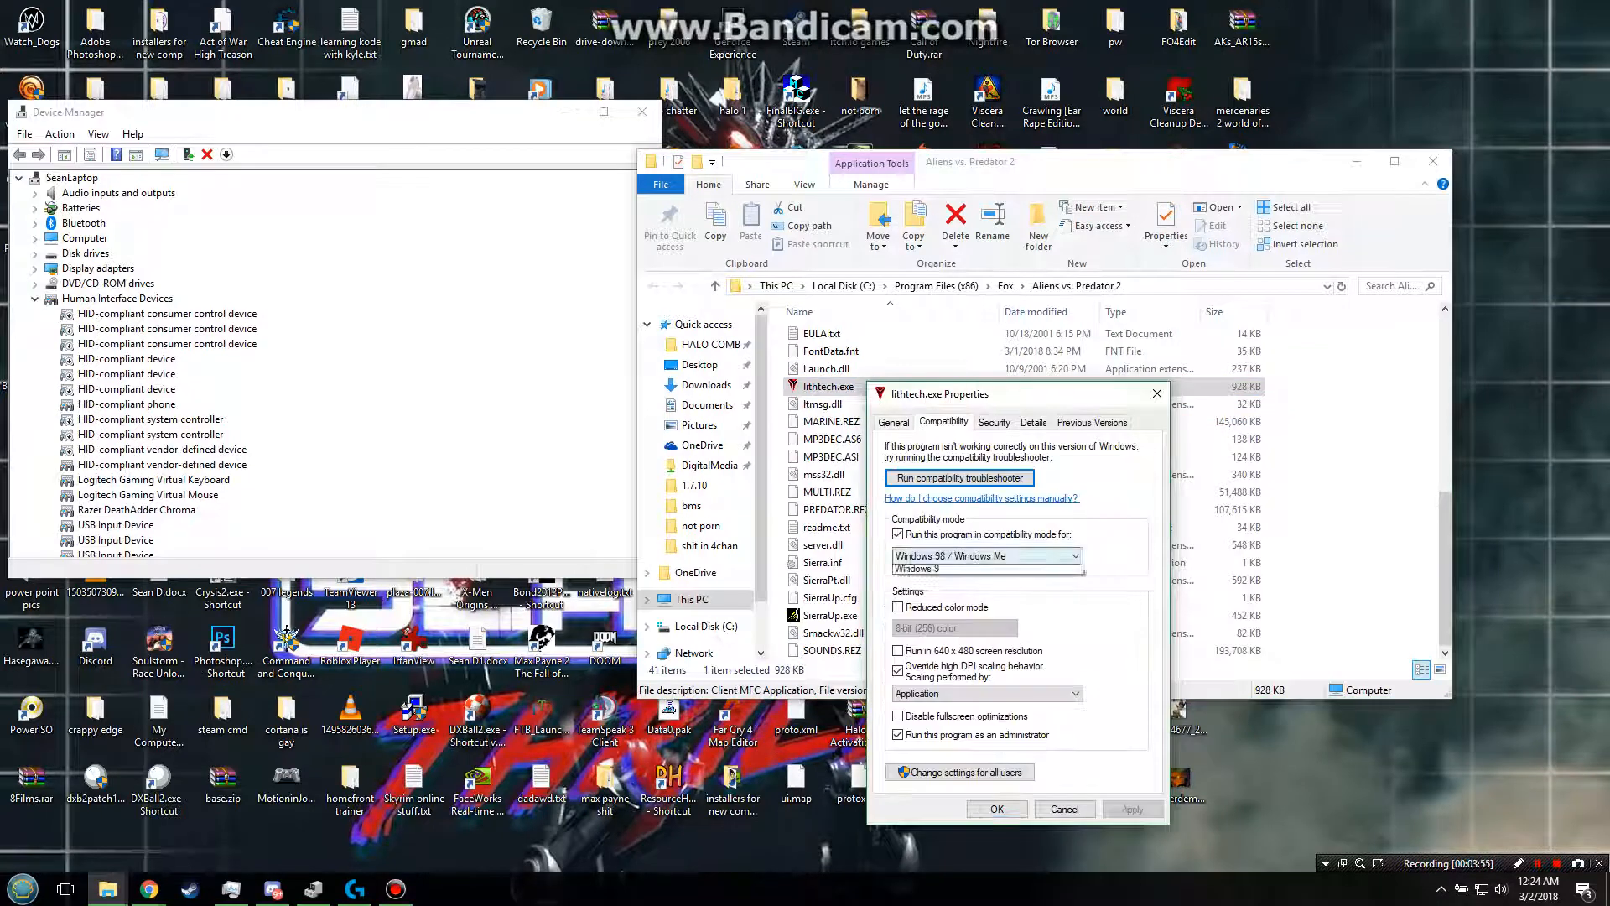
left_click(986, 555)
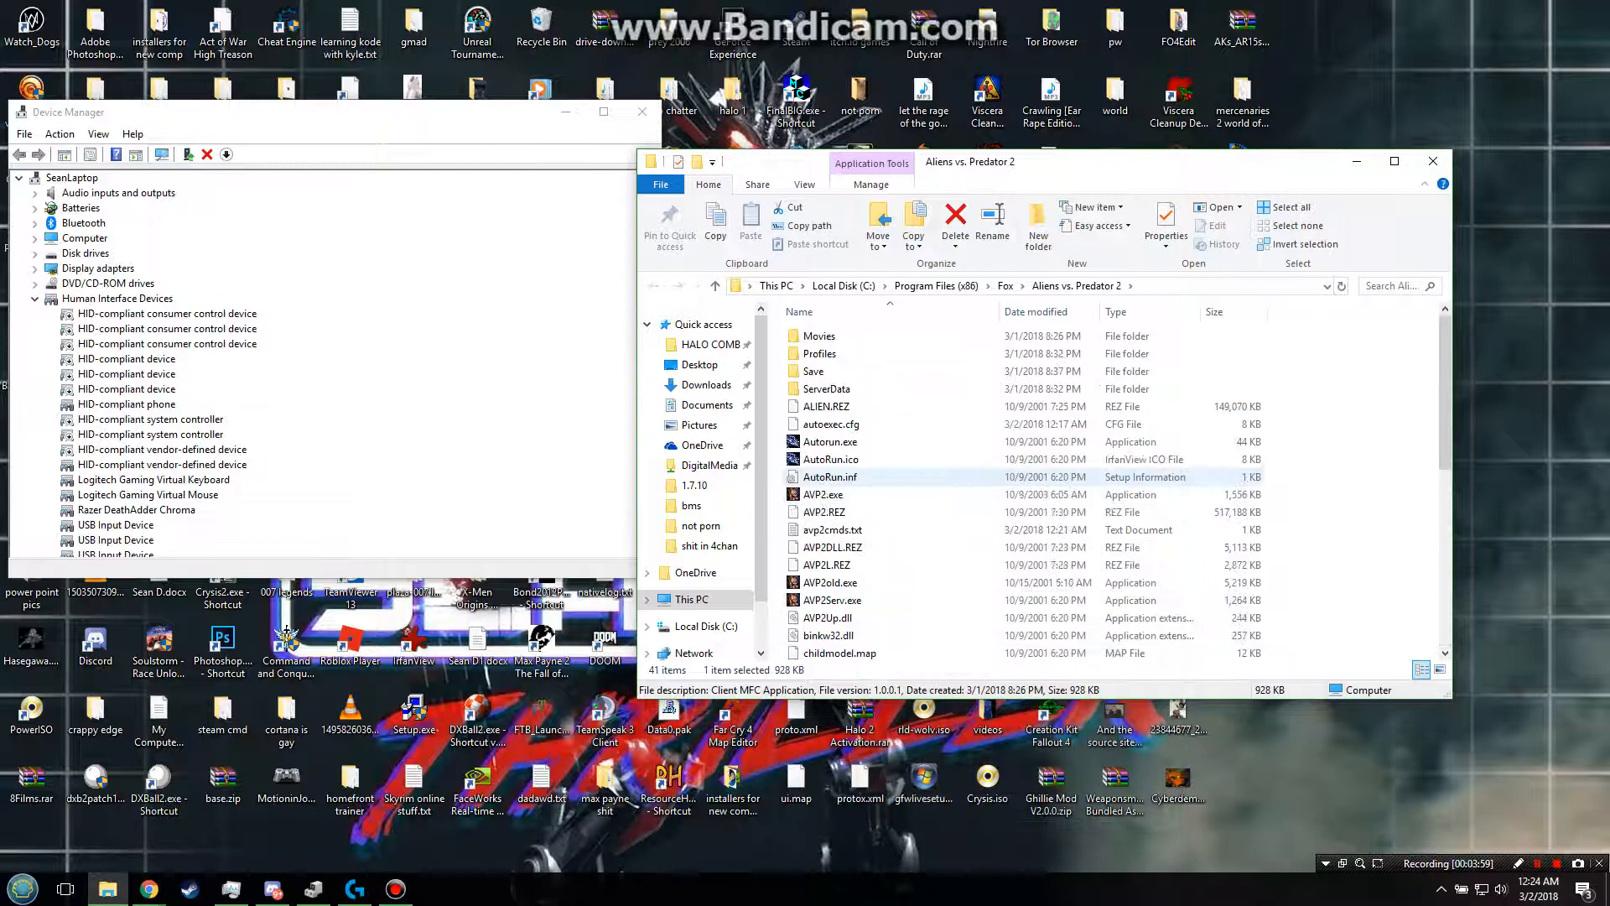
left_click(824, 493)
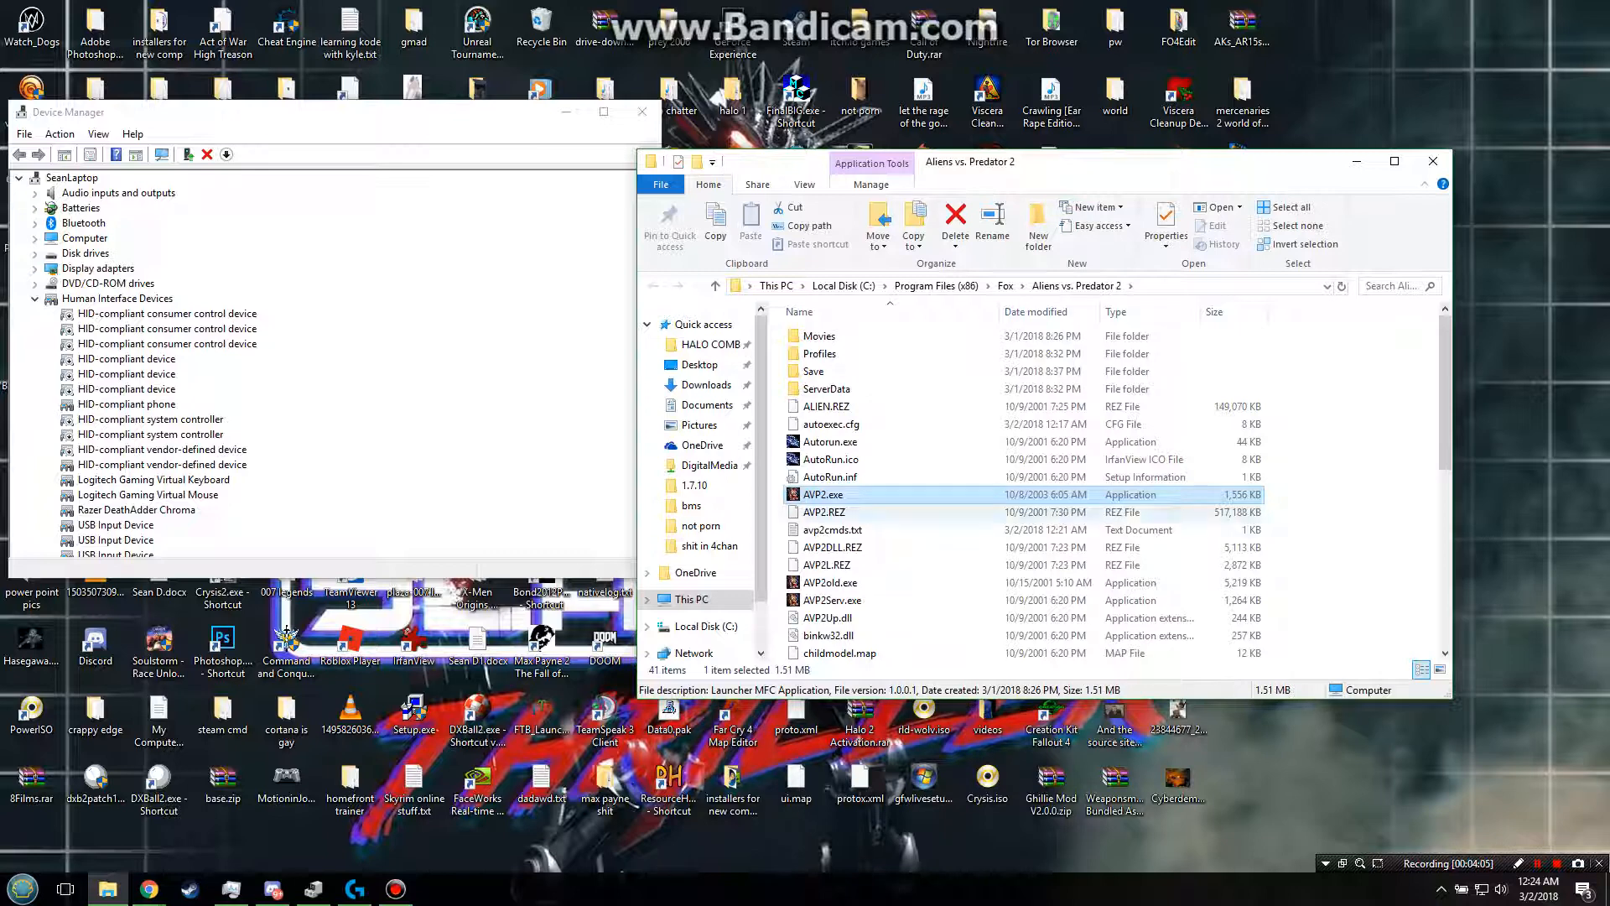
mouse_move(823, 493)
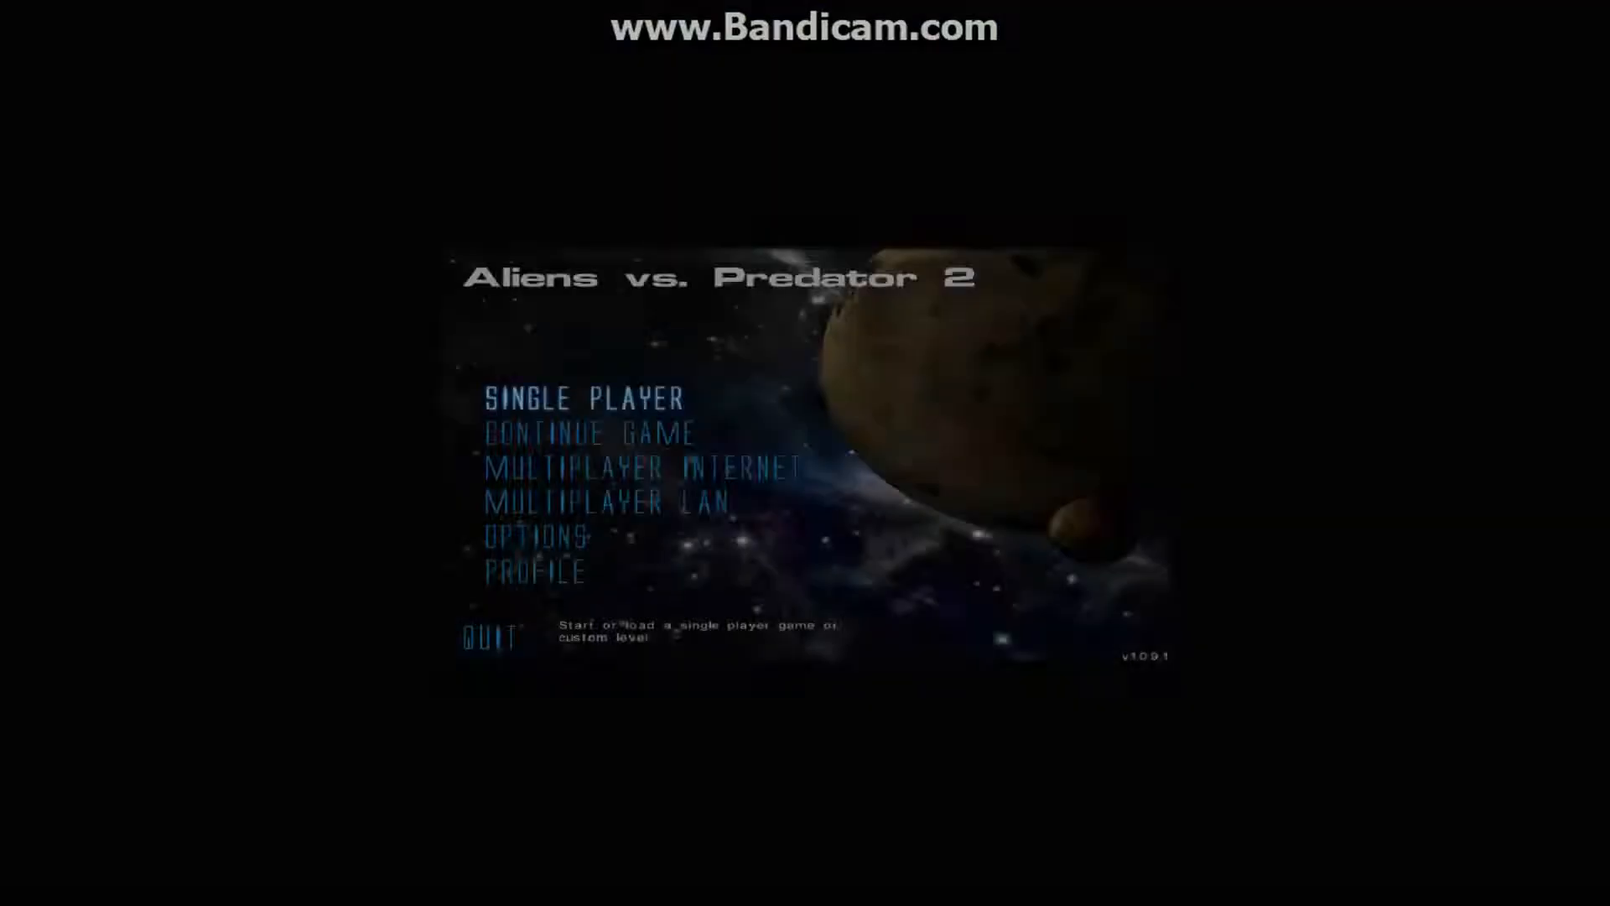
left_click(586, 399)
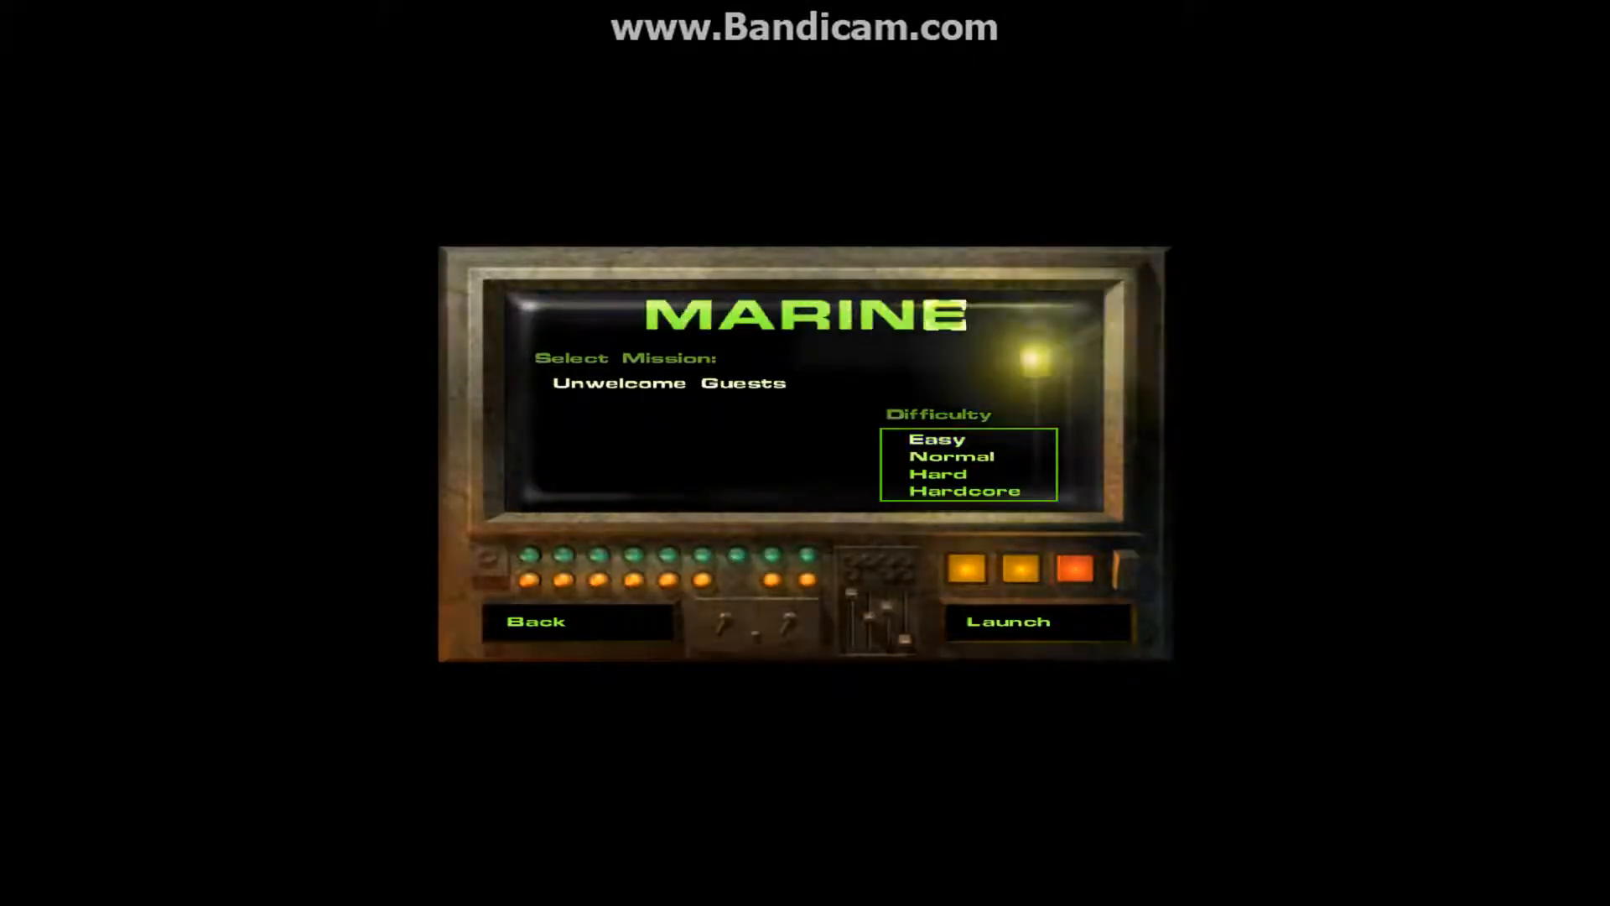
left_click(1031, 620)
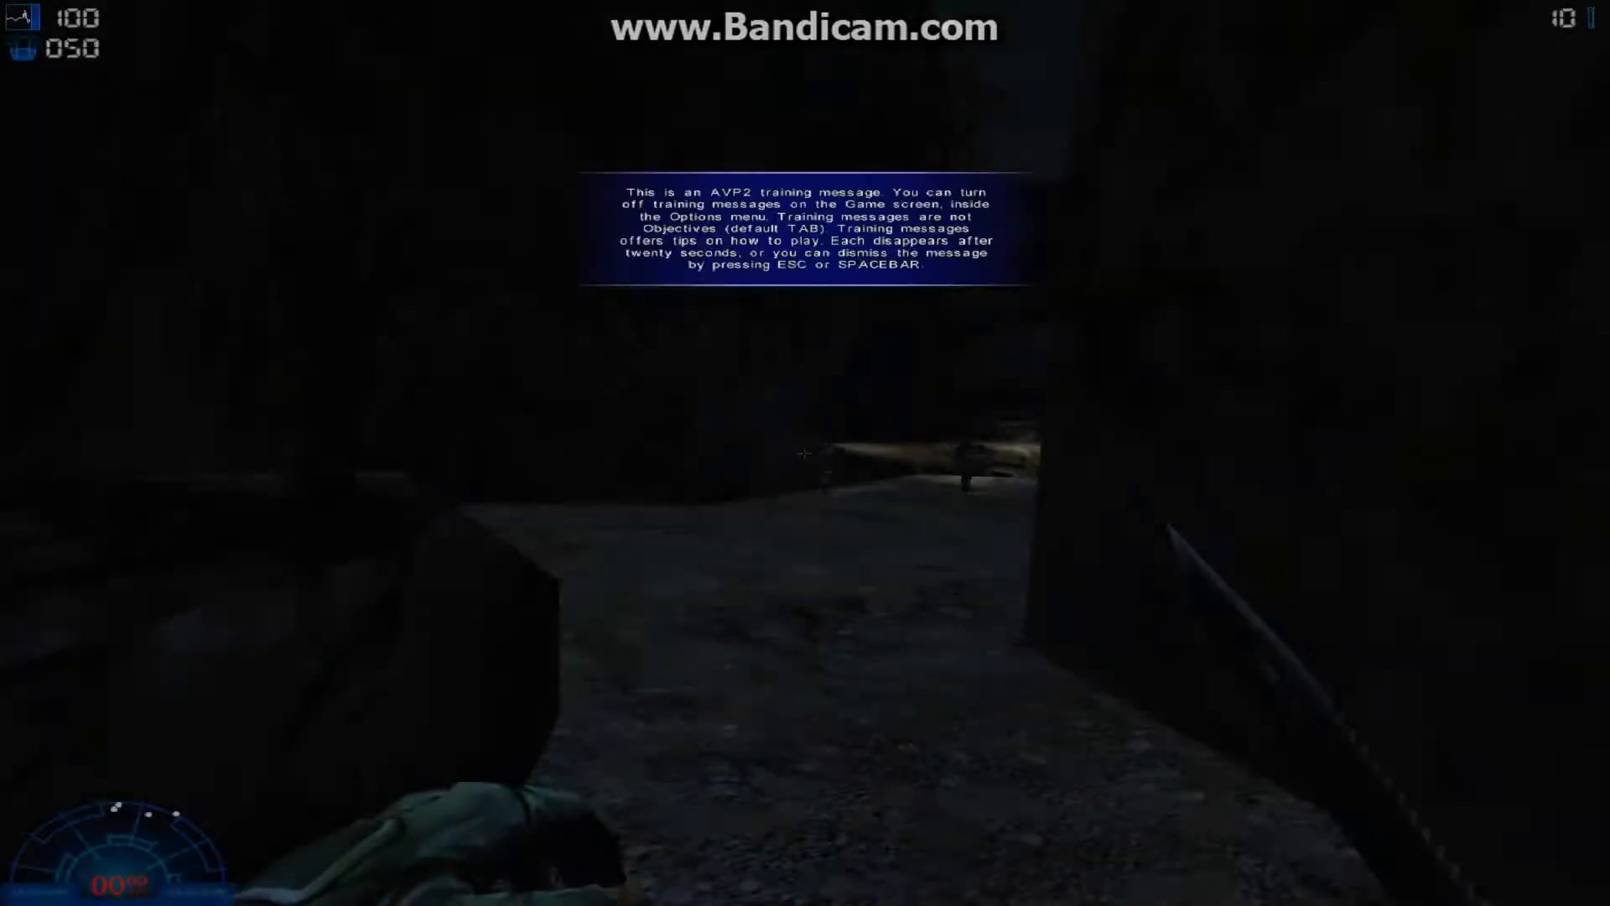
key("Escape")
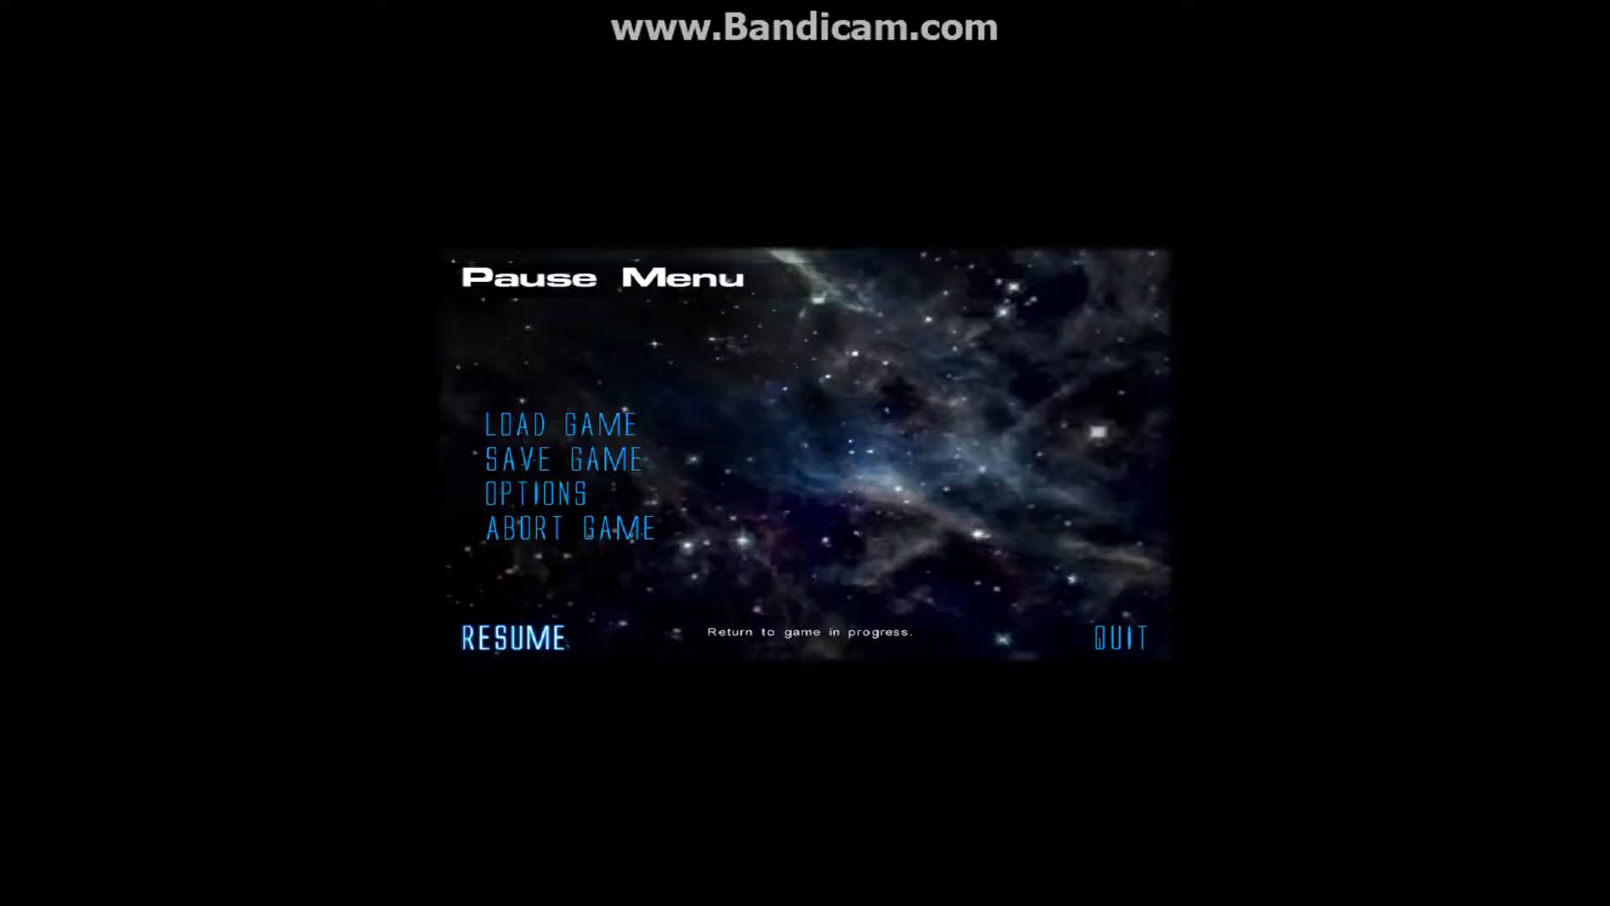
left_click(508, 639)
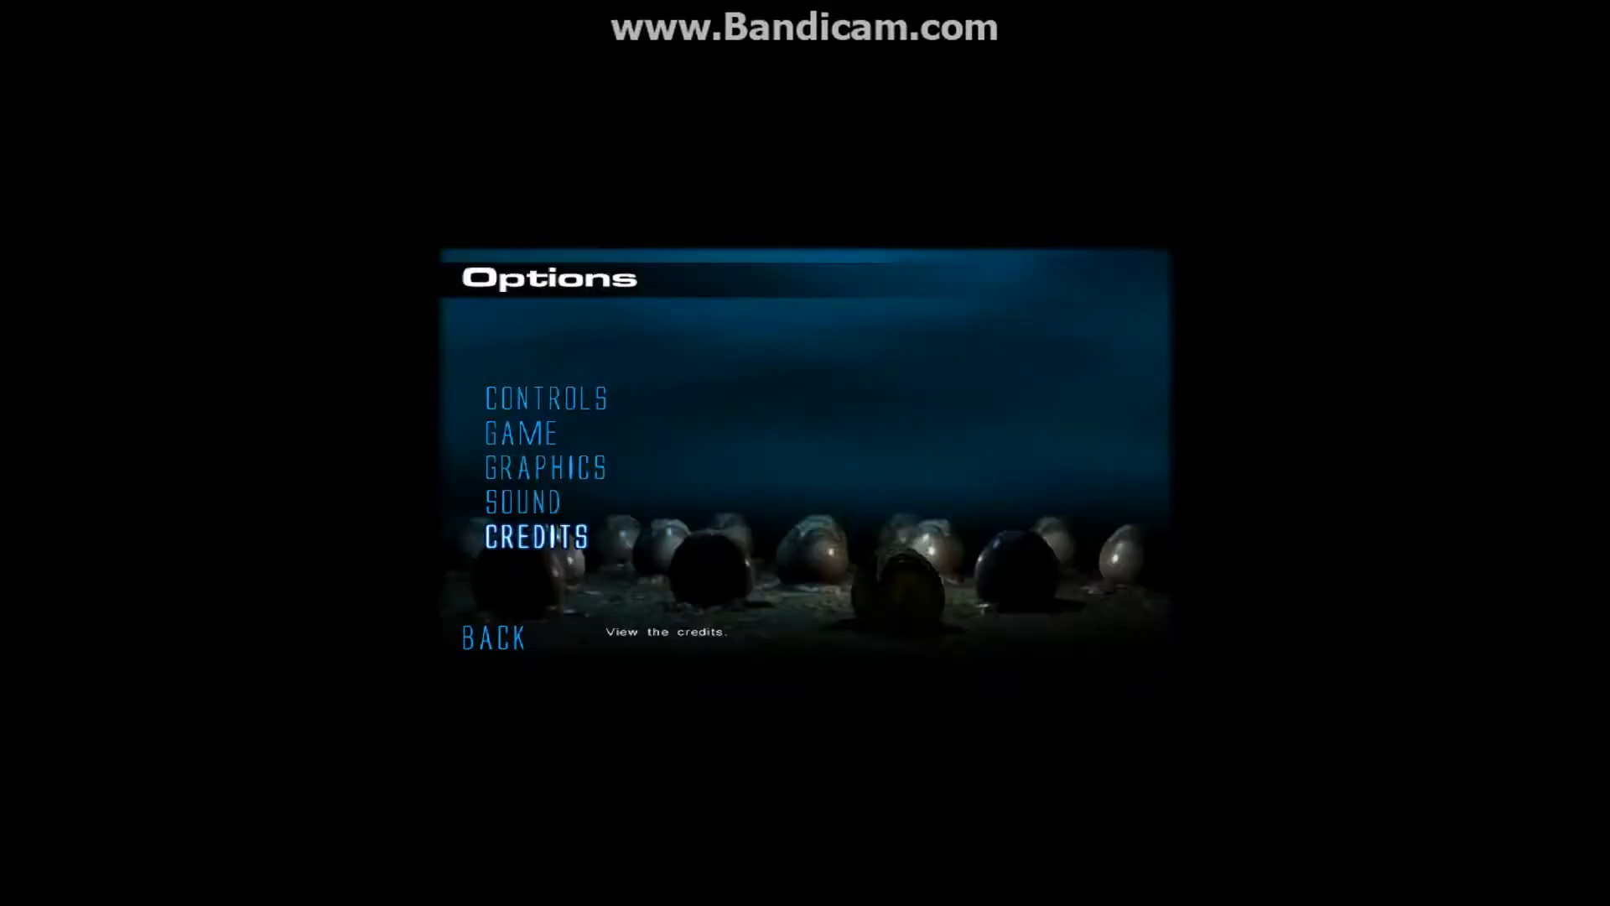
left_click(543, 467)
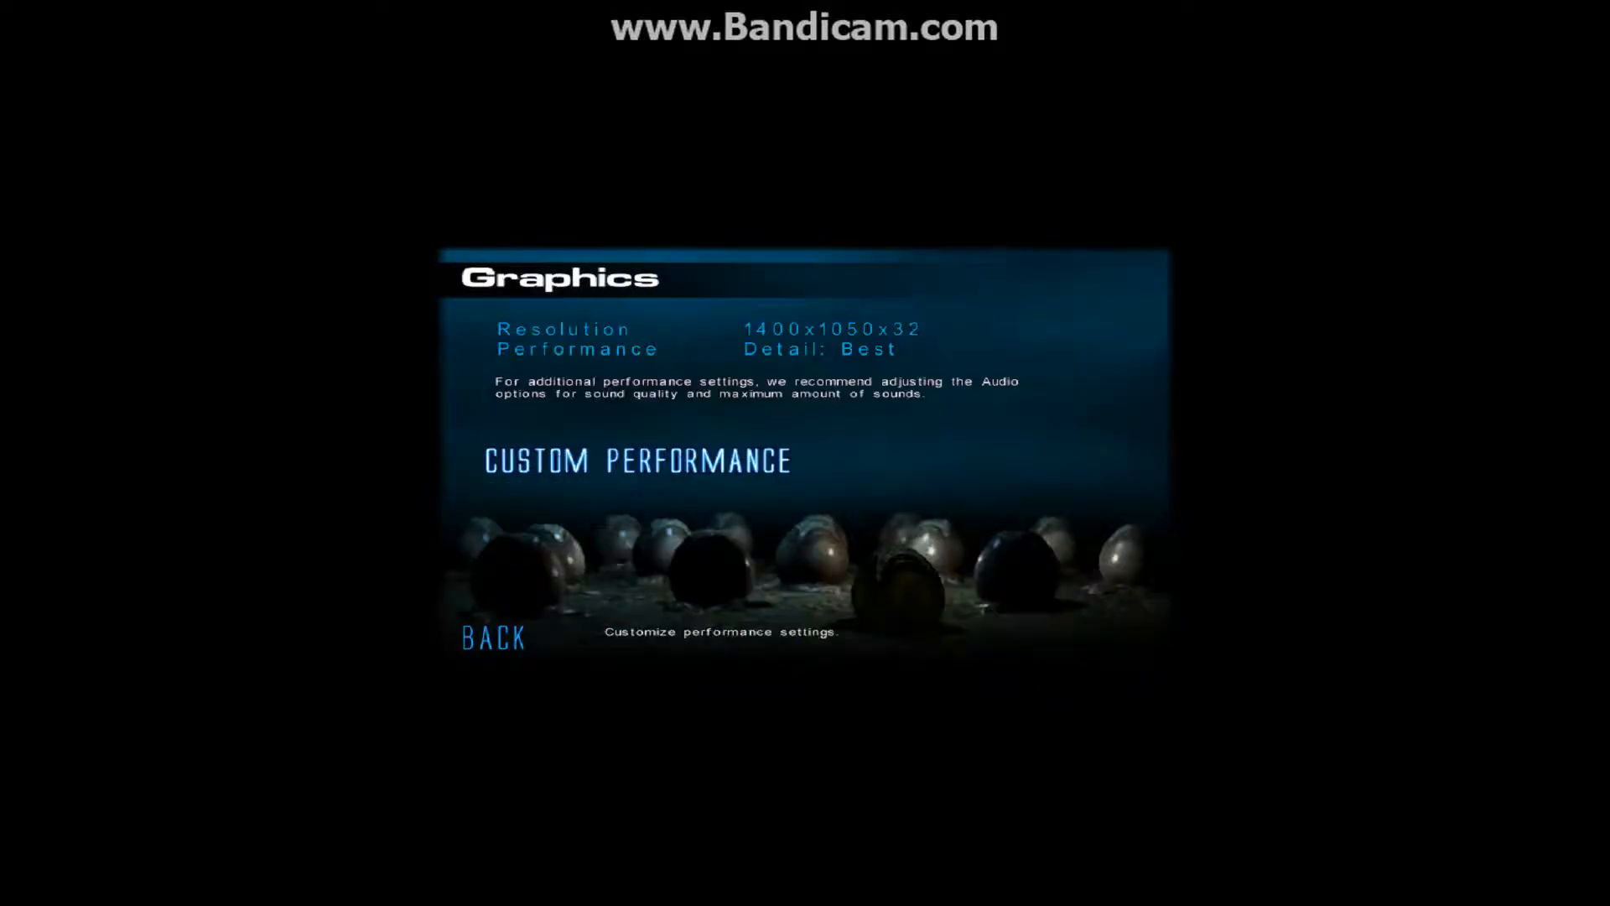
left_click(493, 637)
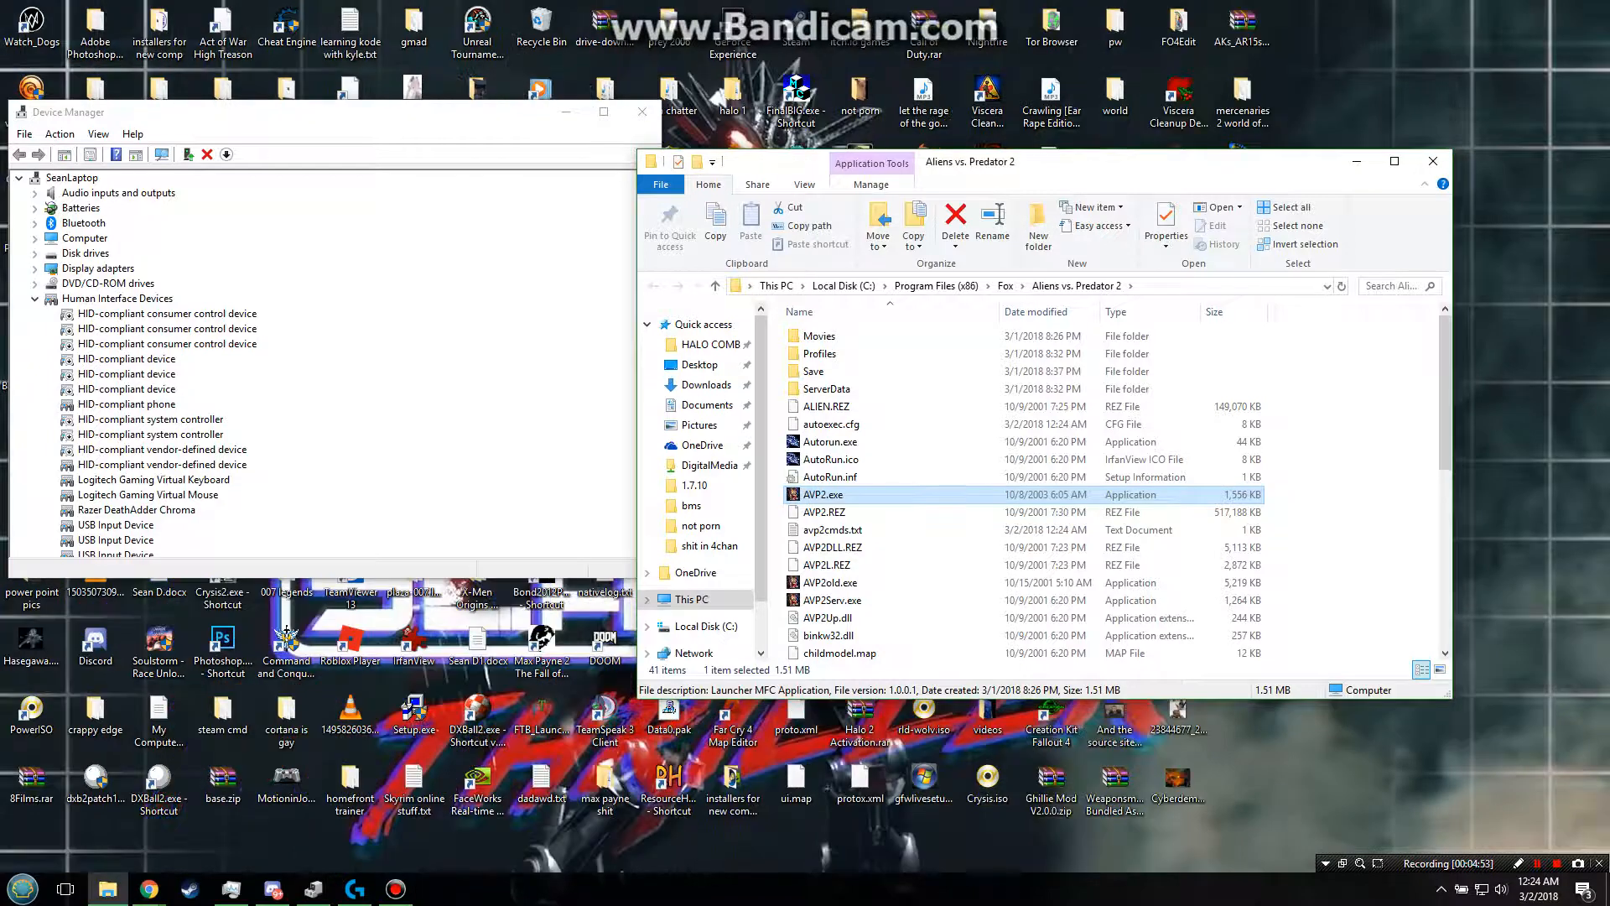
Step: Bring up AVP2.exe's properties showing its General details
right_click(821, 493)
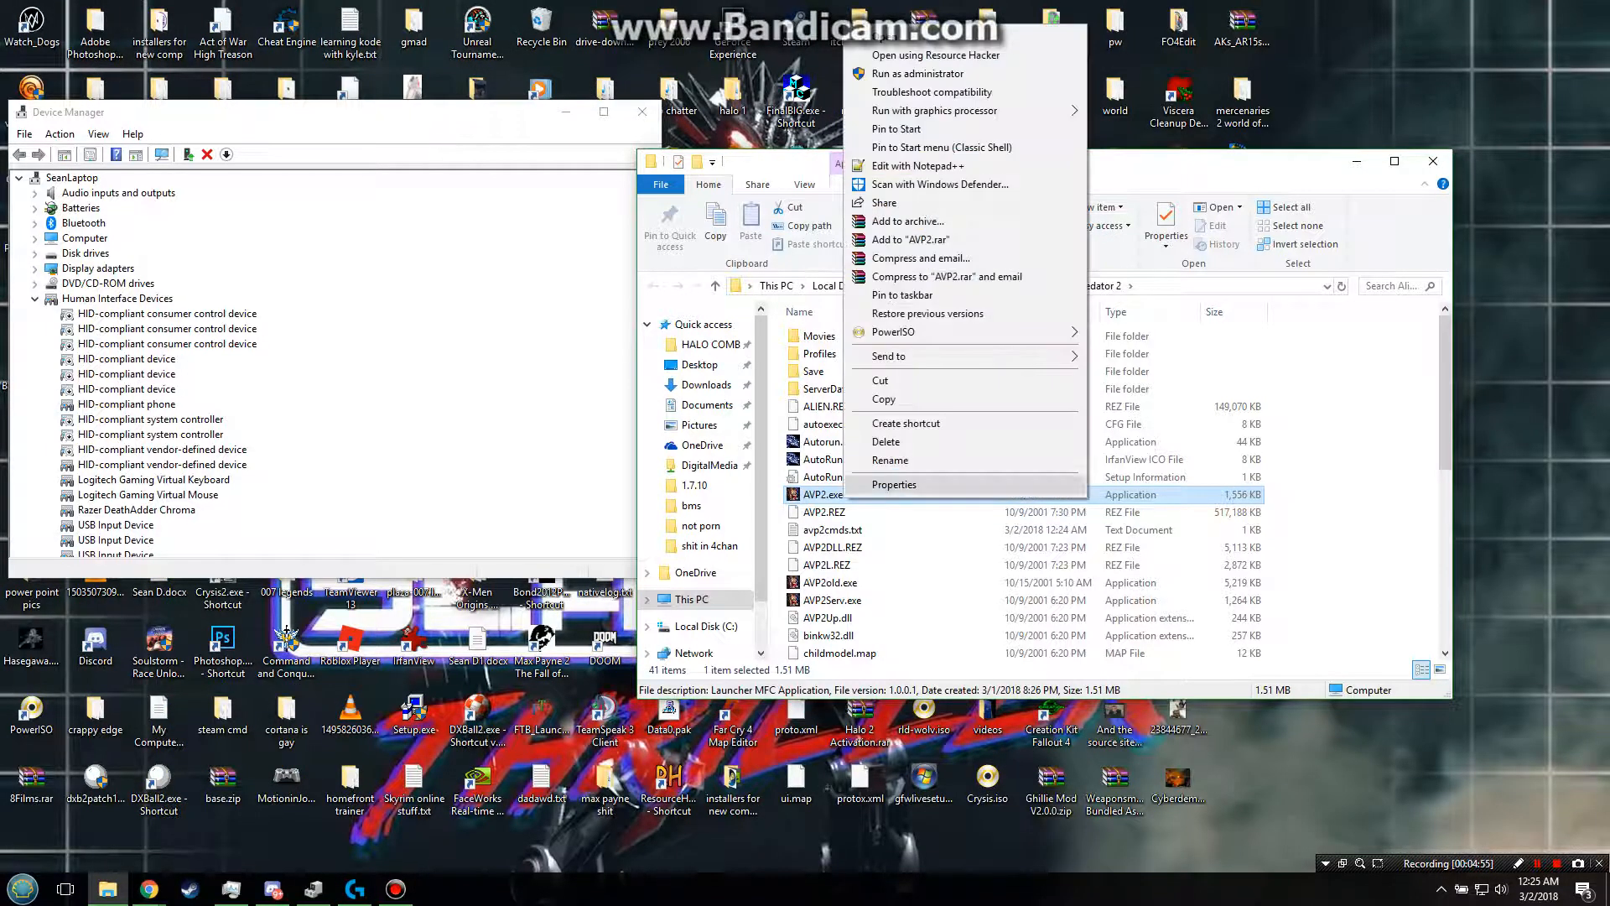
left_click(894, 483)
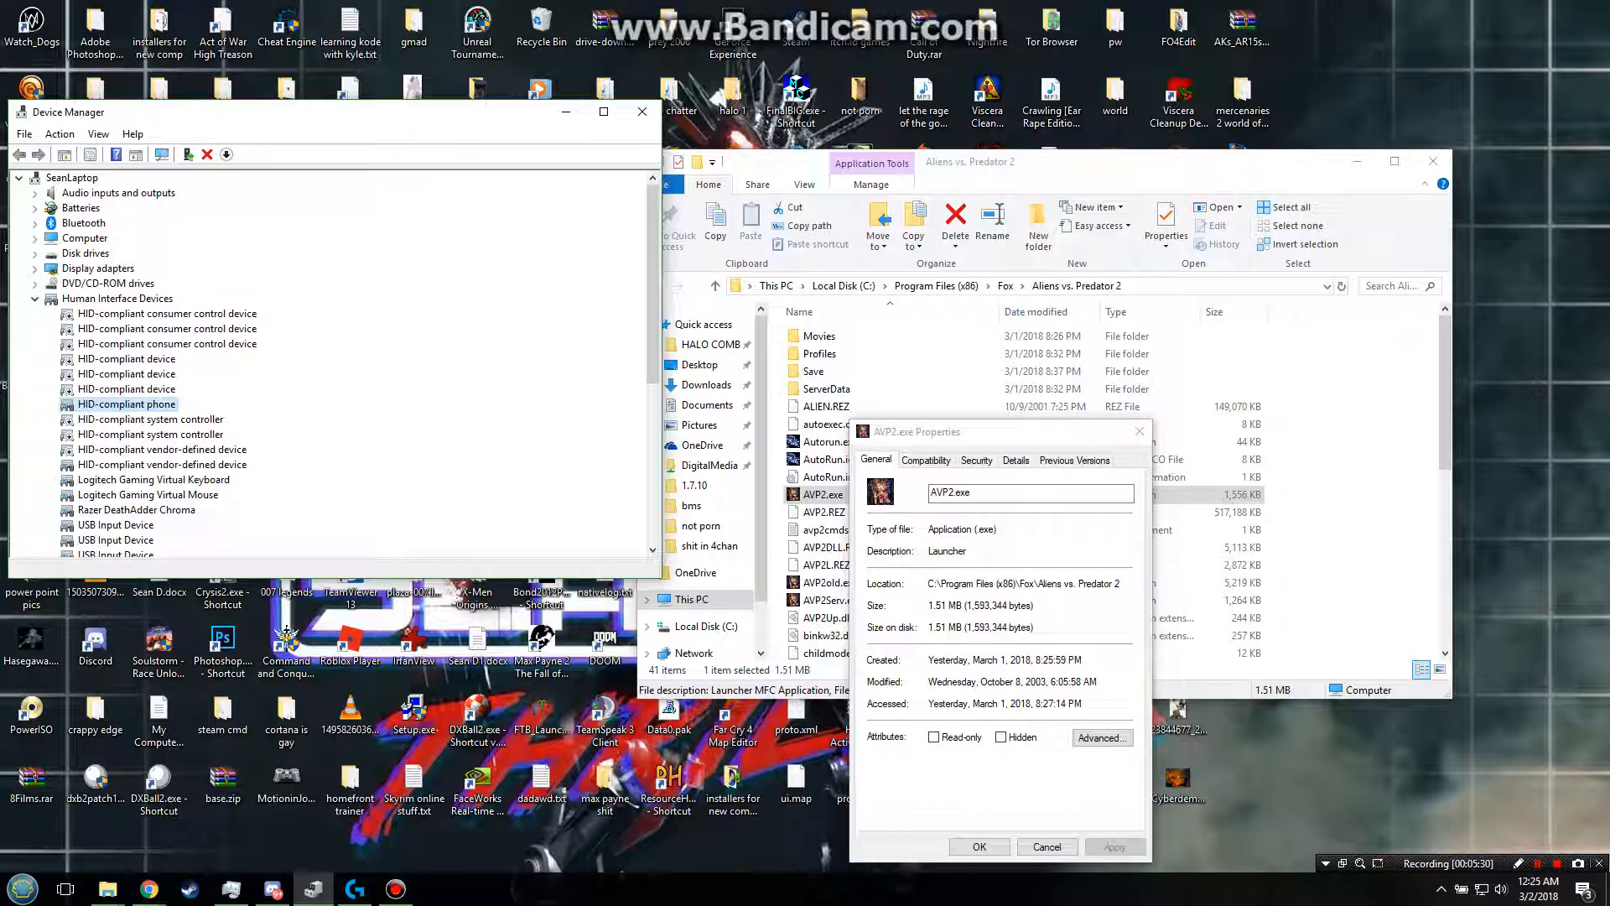
scroll("down", 3)
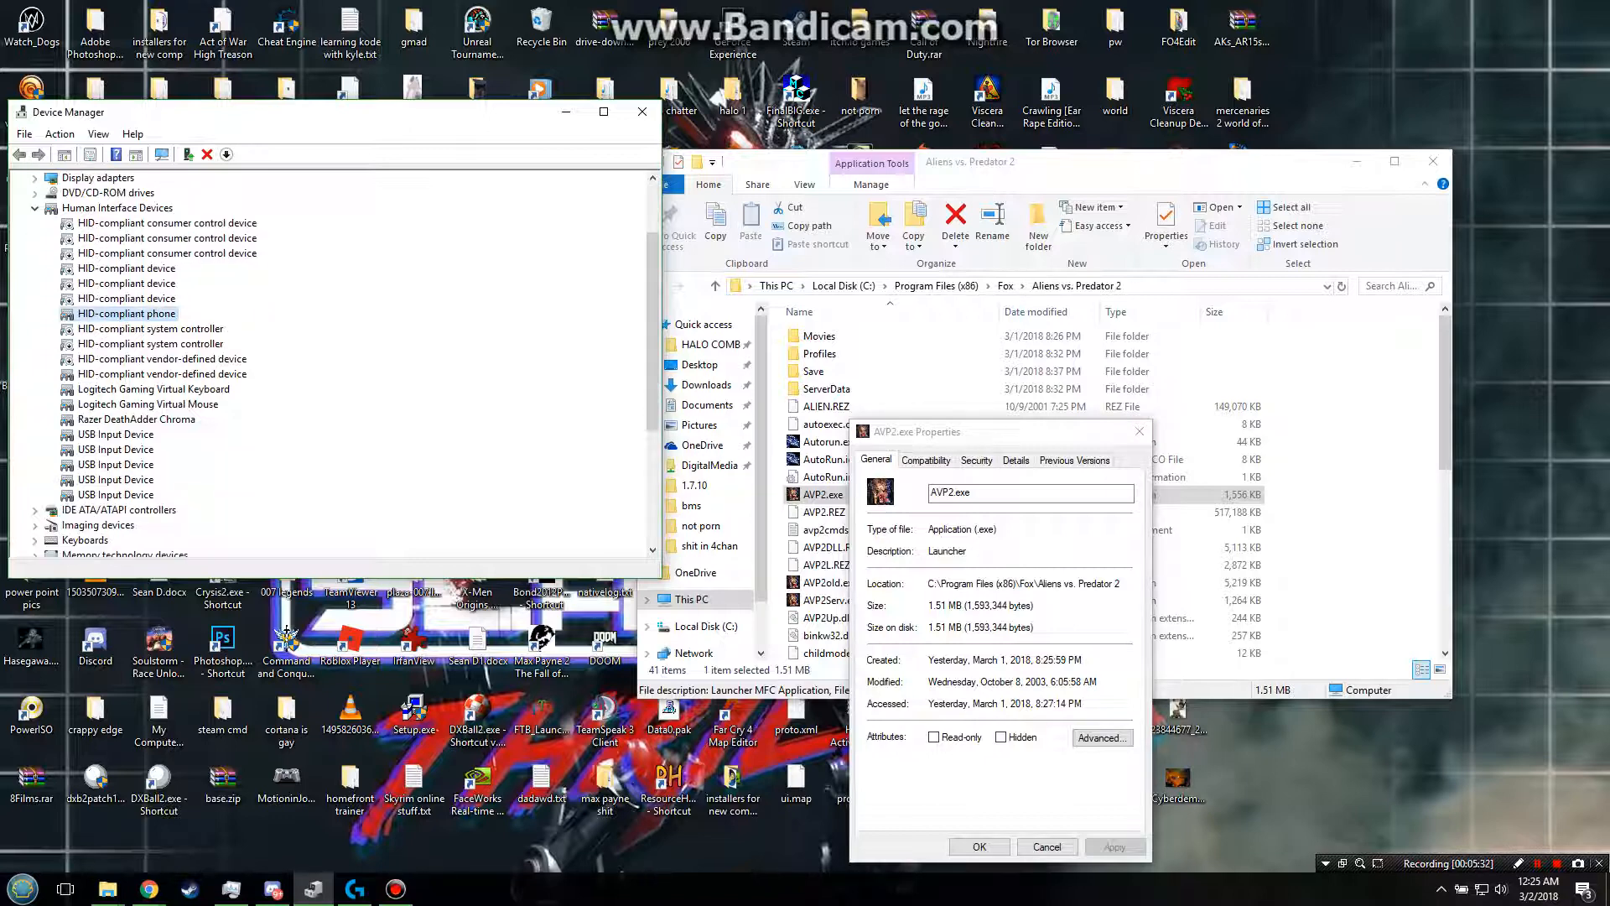